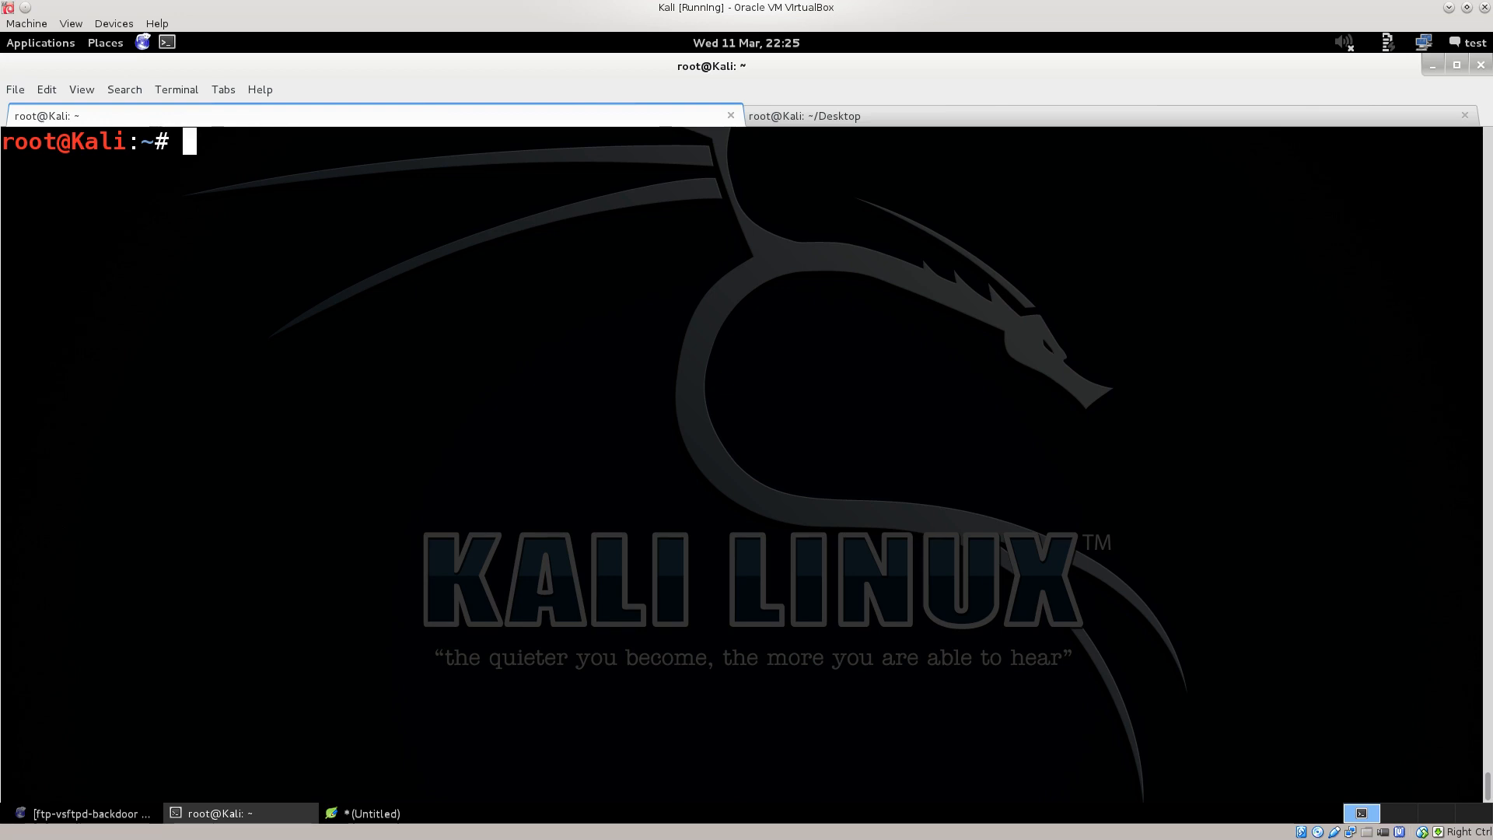
- Run ifconfig to list eth0 at 192.168.1.104 and the loopback interface
{"action": "type", "text": "i"}
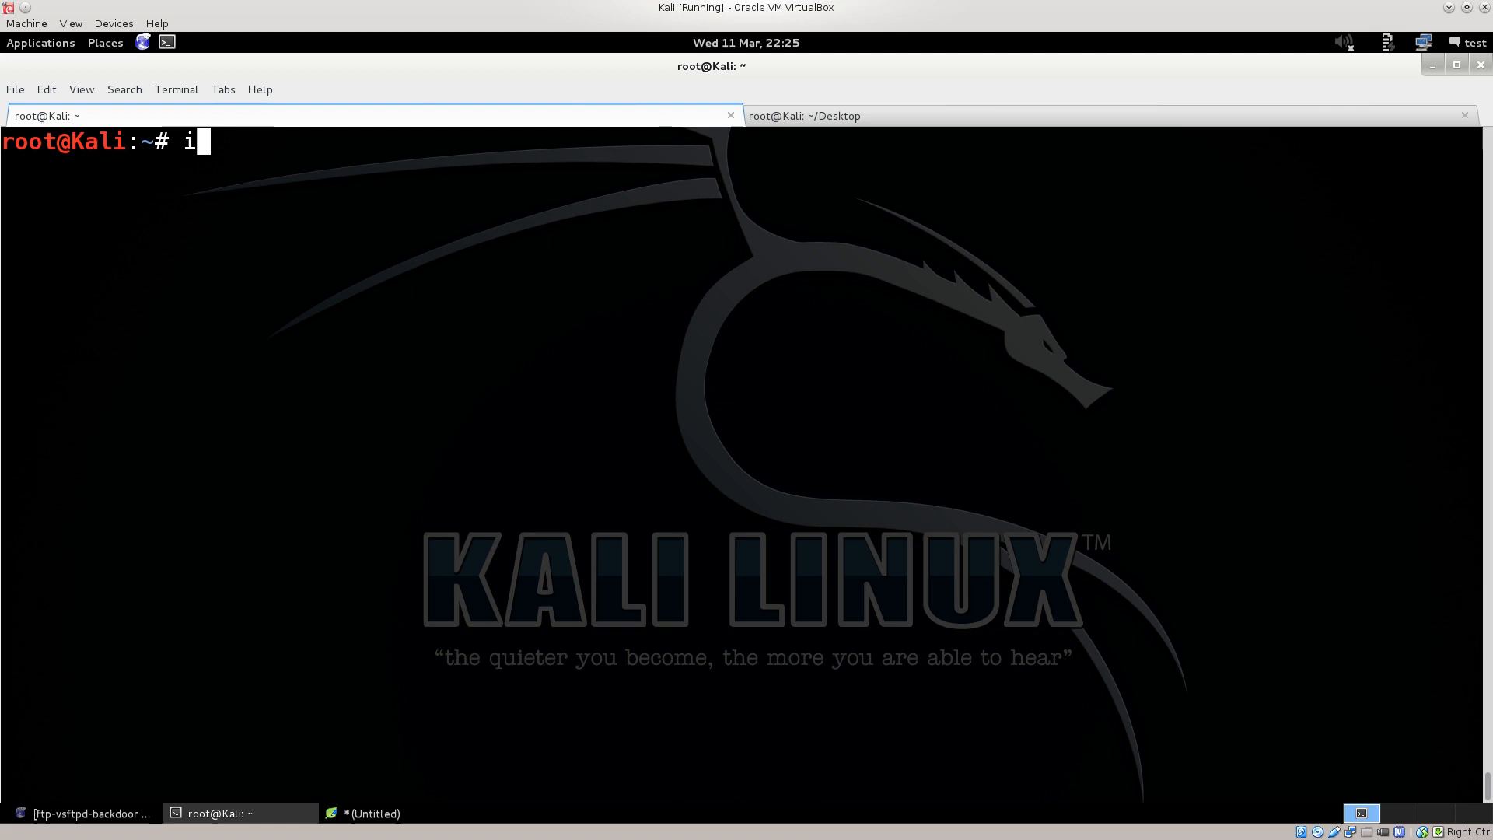
{"action": "type", "text": "fconfig"}
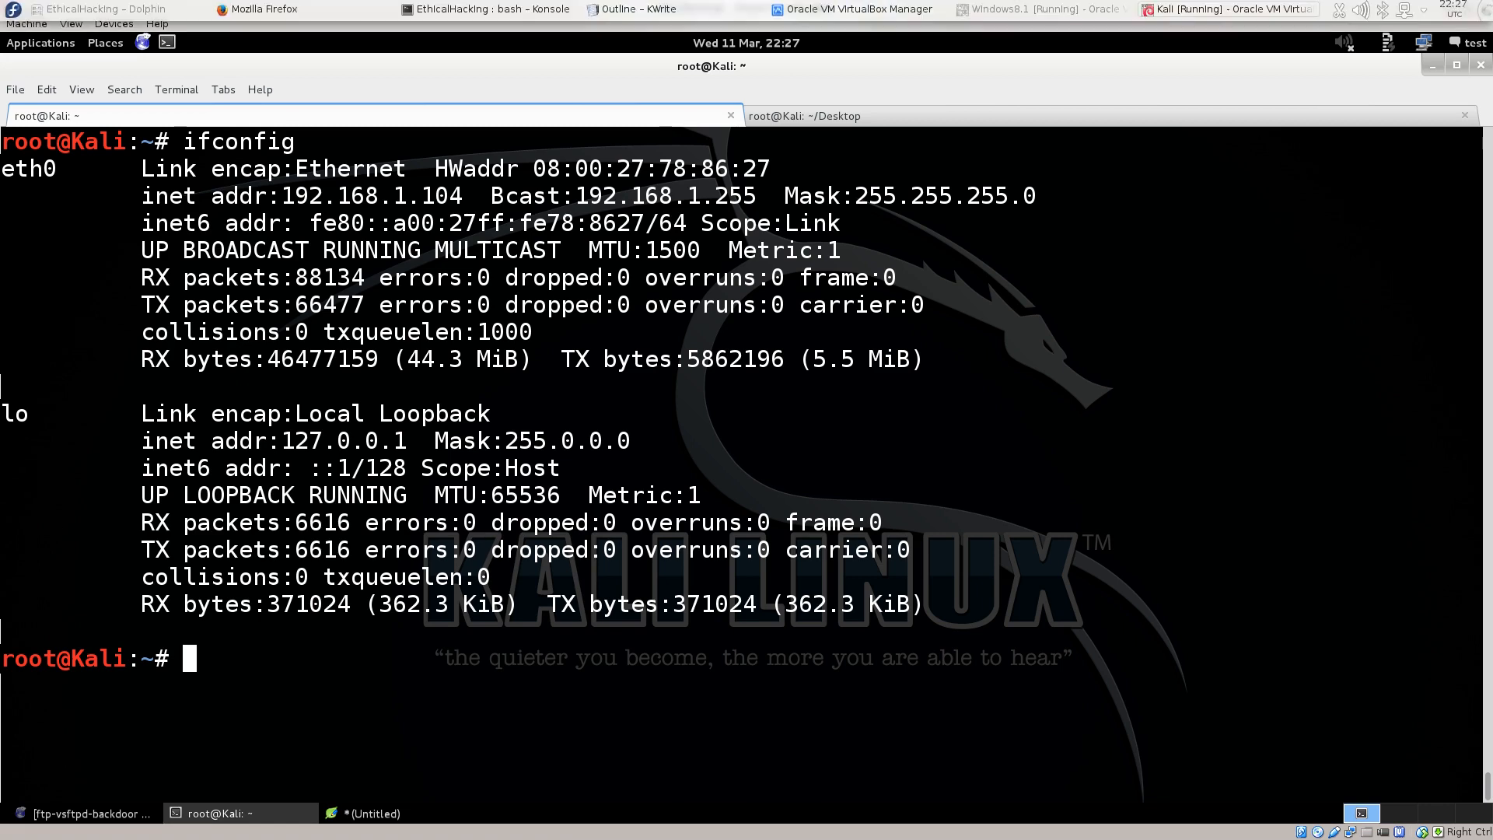
- Open the Kali VM settings via Devices and reach the System page showing 2048 MB base memory
{"action": "left_click", "coordinate": [112, 23]}
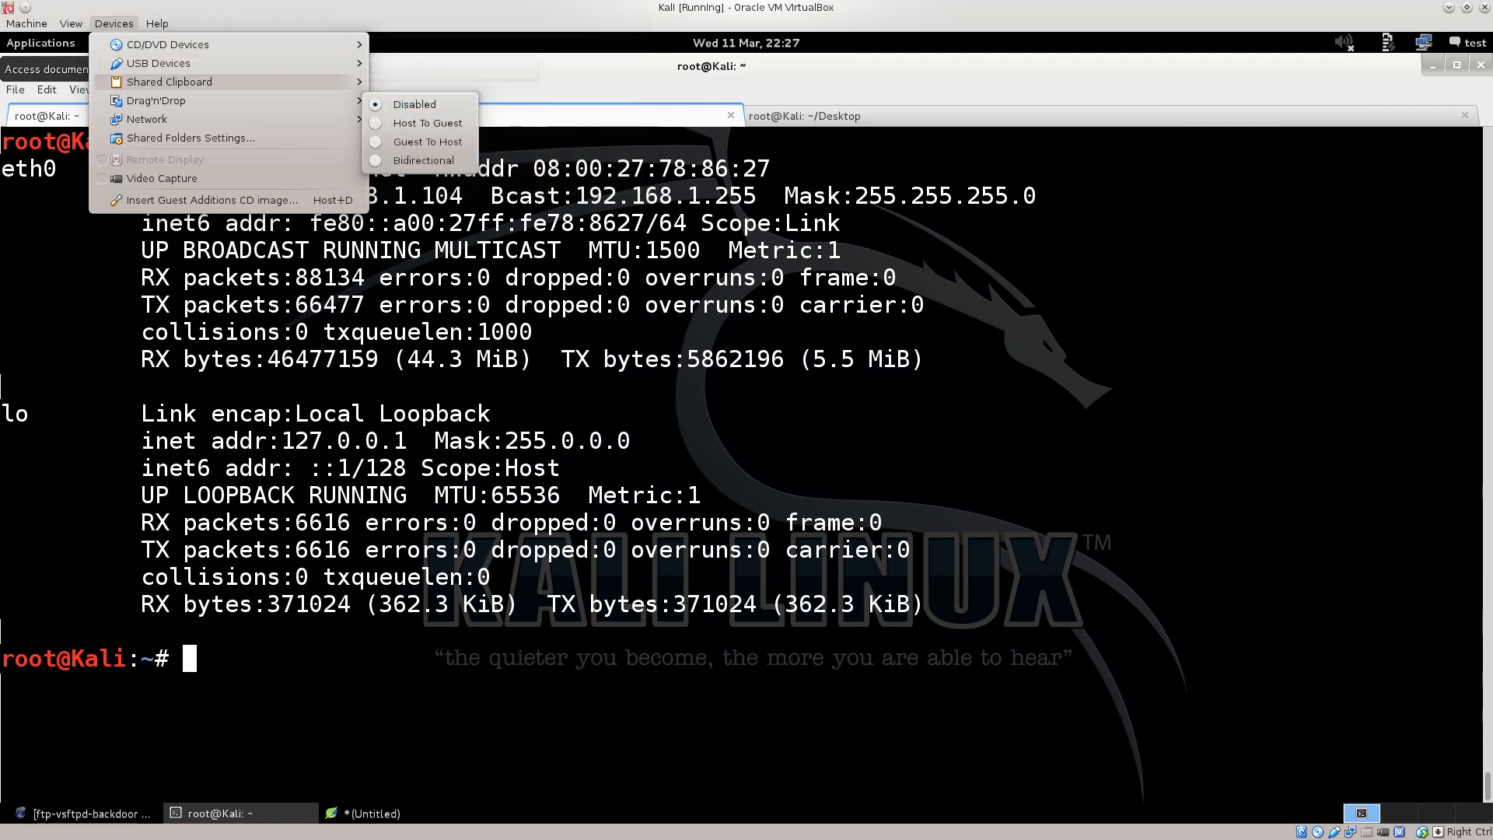
{"action": "mouse_move", "coordinate": [145, 118]}
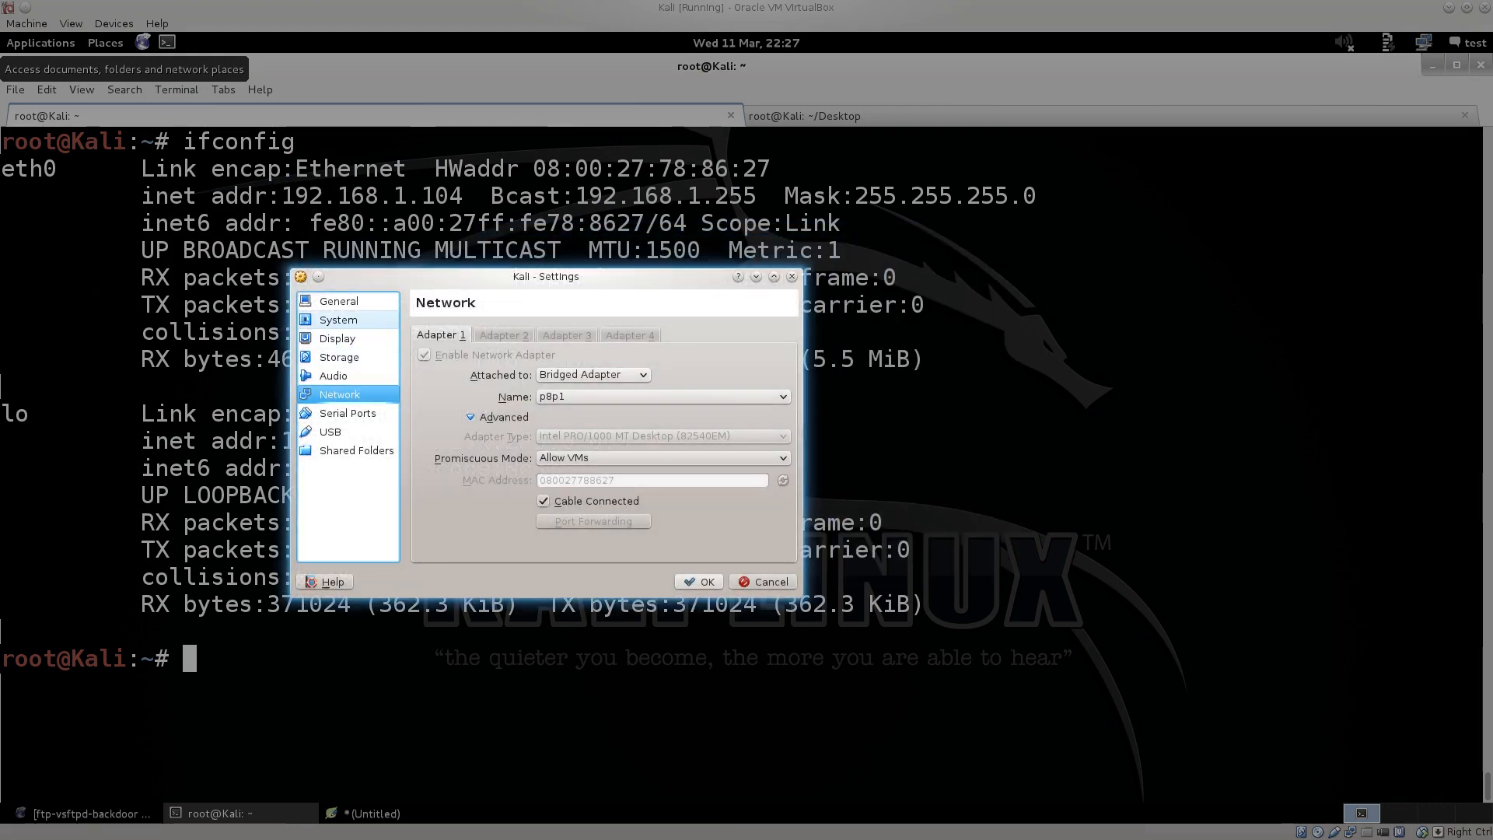
{"action": "left_click", "coordinate": [339, 301]}
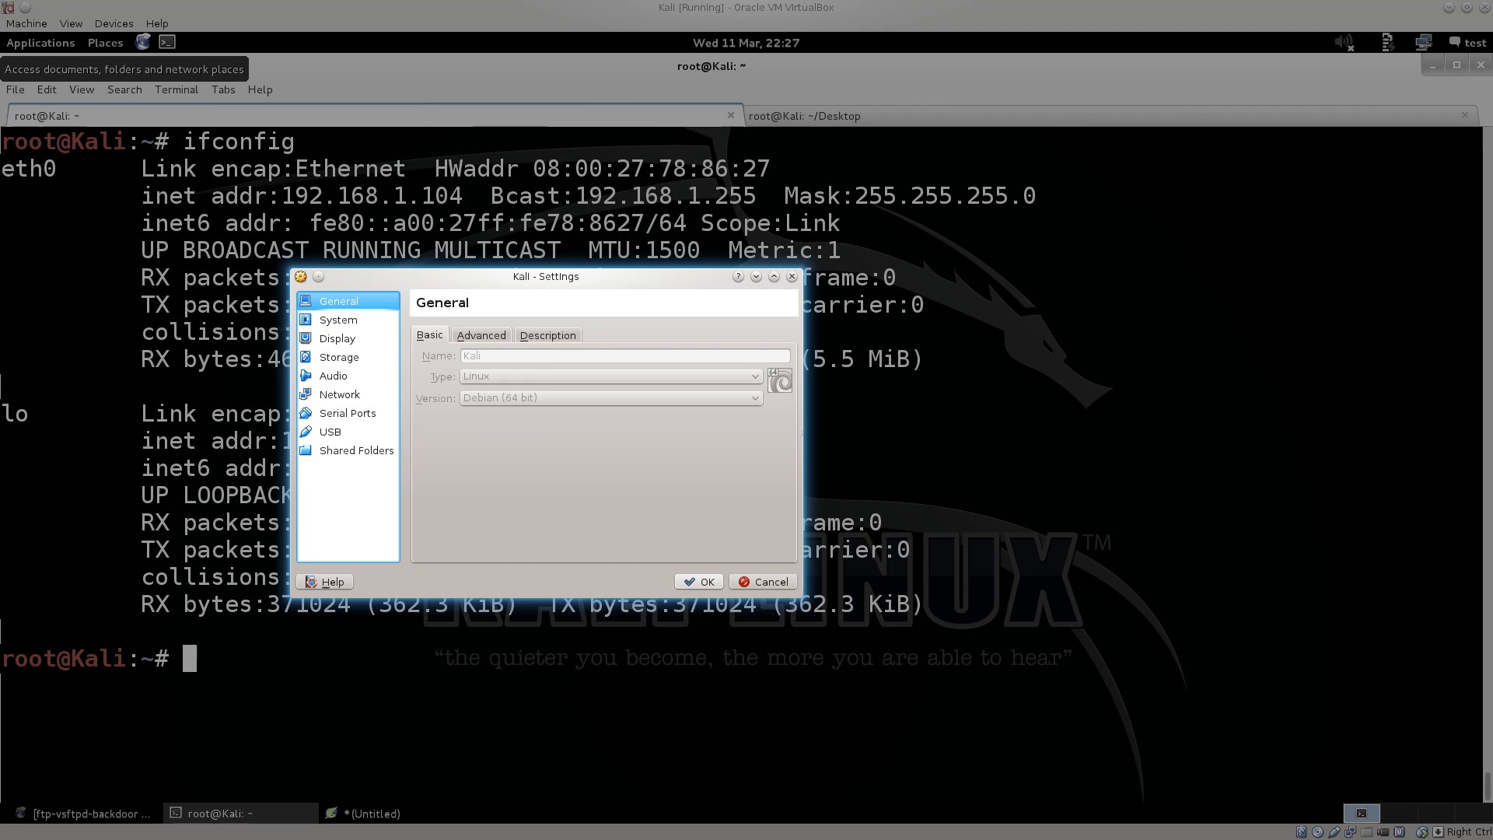
{"action": "left_click", "coordinate": [547, 335]}
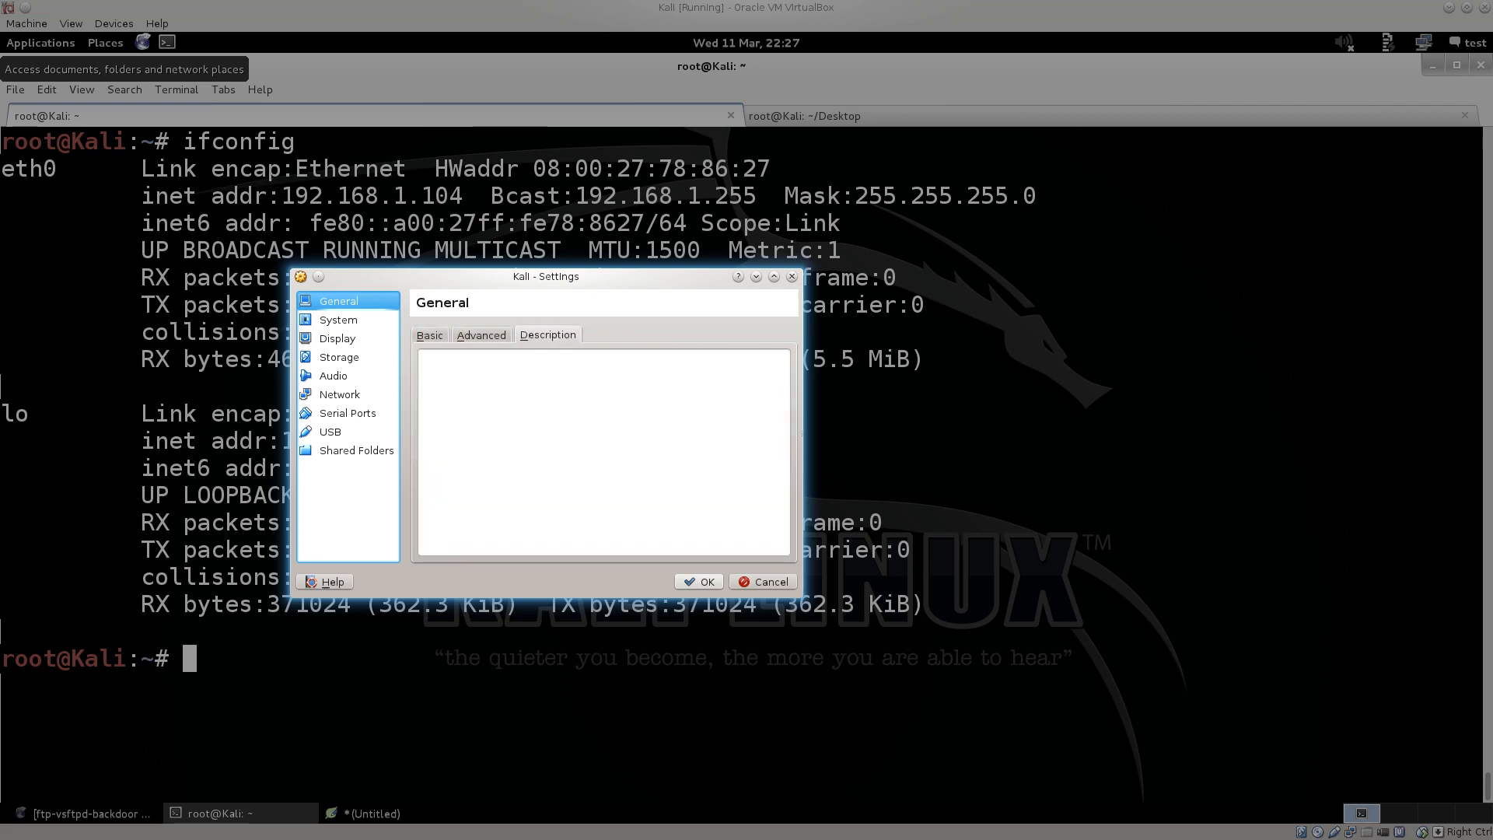
{"action": "left_click", "coordinate": [338, 319]}
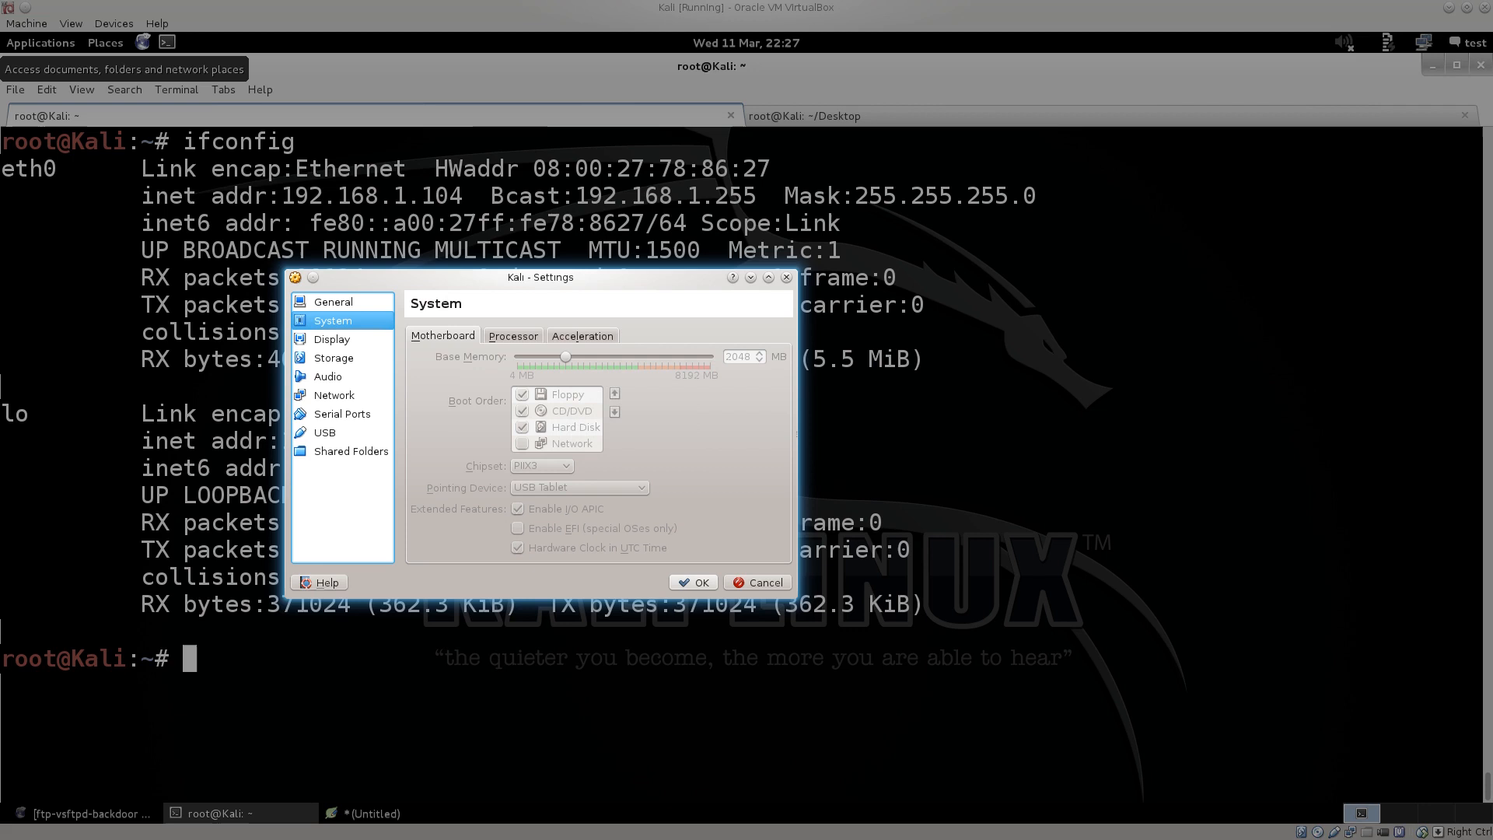
{"action": "mouse_move", "coordinate": [609, 362]}
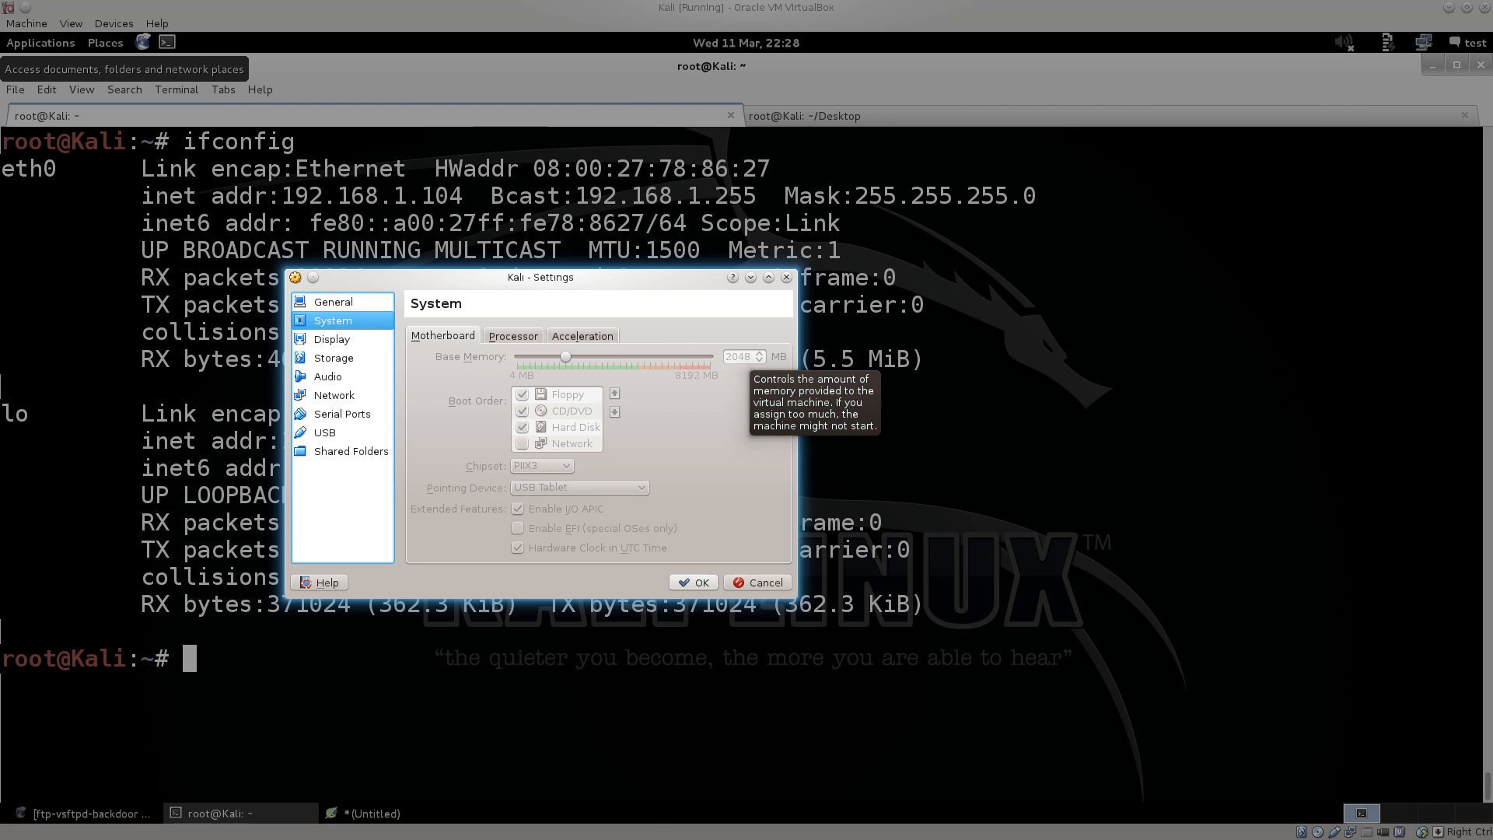
- View the Processor page (one CPU, 100% execution cap) and dismiss the settings
{"action": "left_click", "coordinate": [513, 336]}
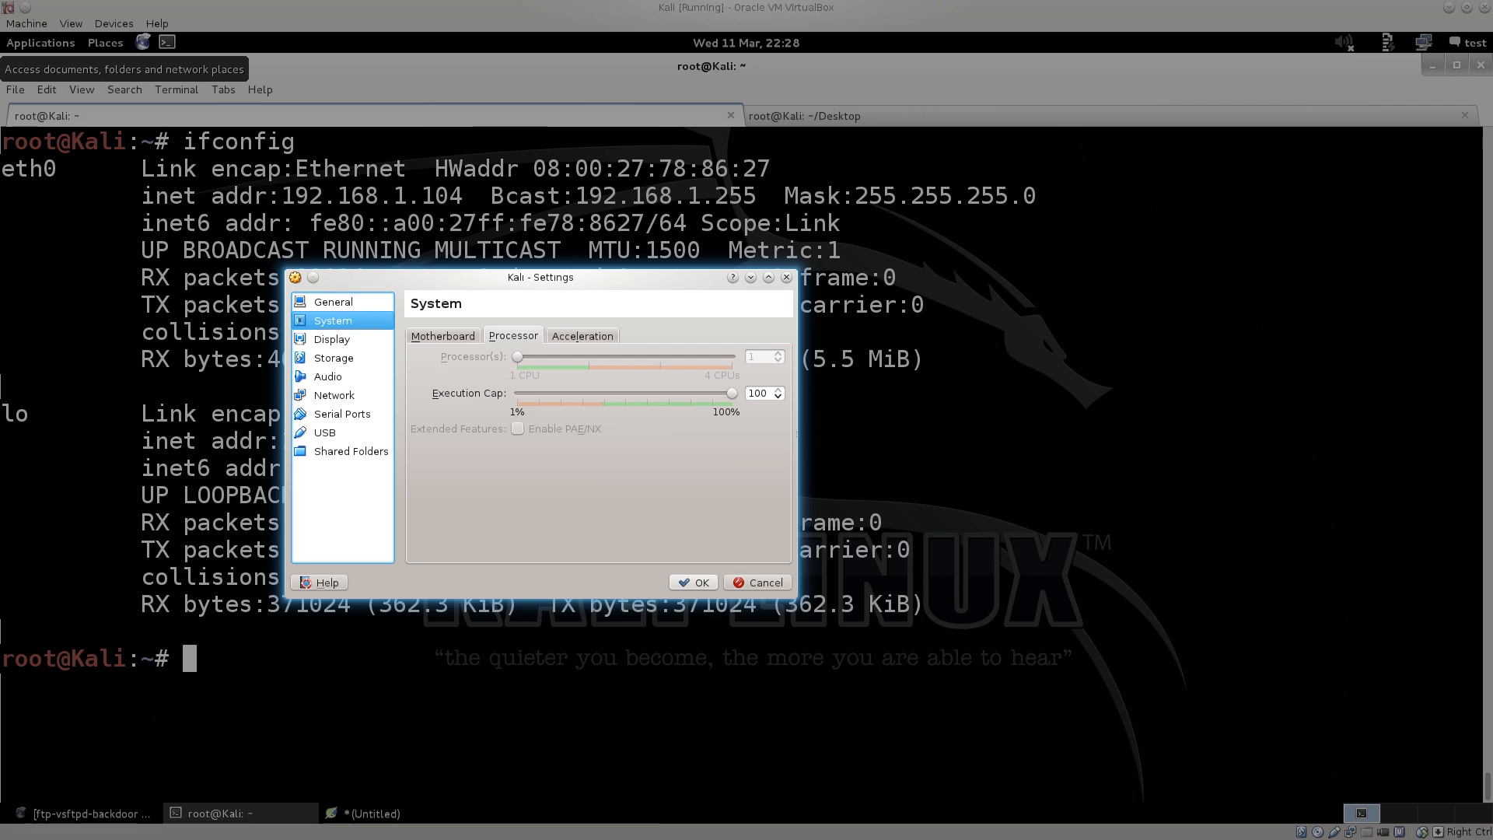
{"action": "mouse_move", "coordinate": [519, 357]}
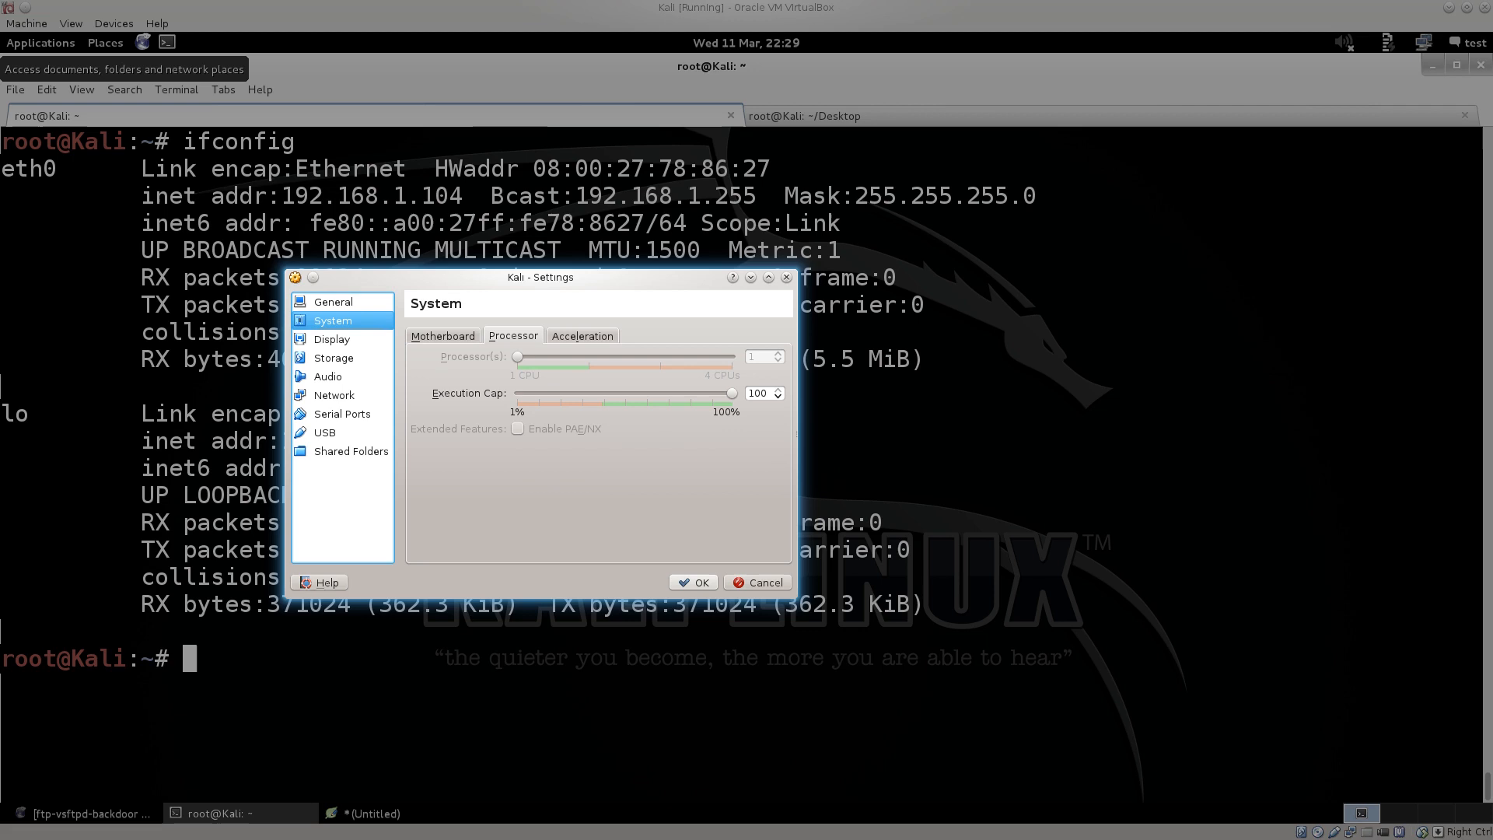
{"action": "mouse_move", "coordinate": [621, 357]}
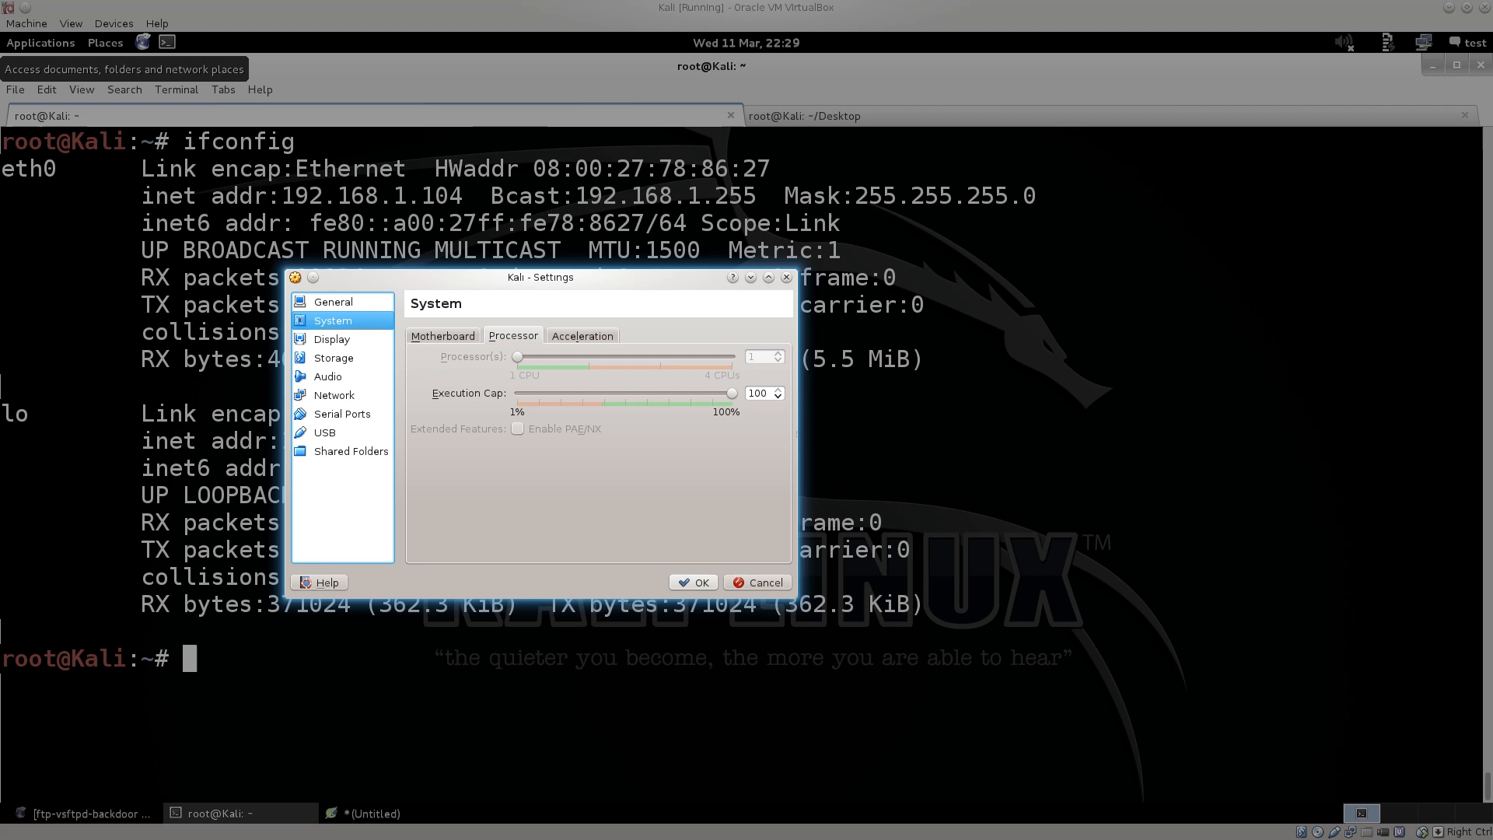
{"action": "mouse_move", "coordinate": [621, 357]}
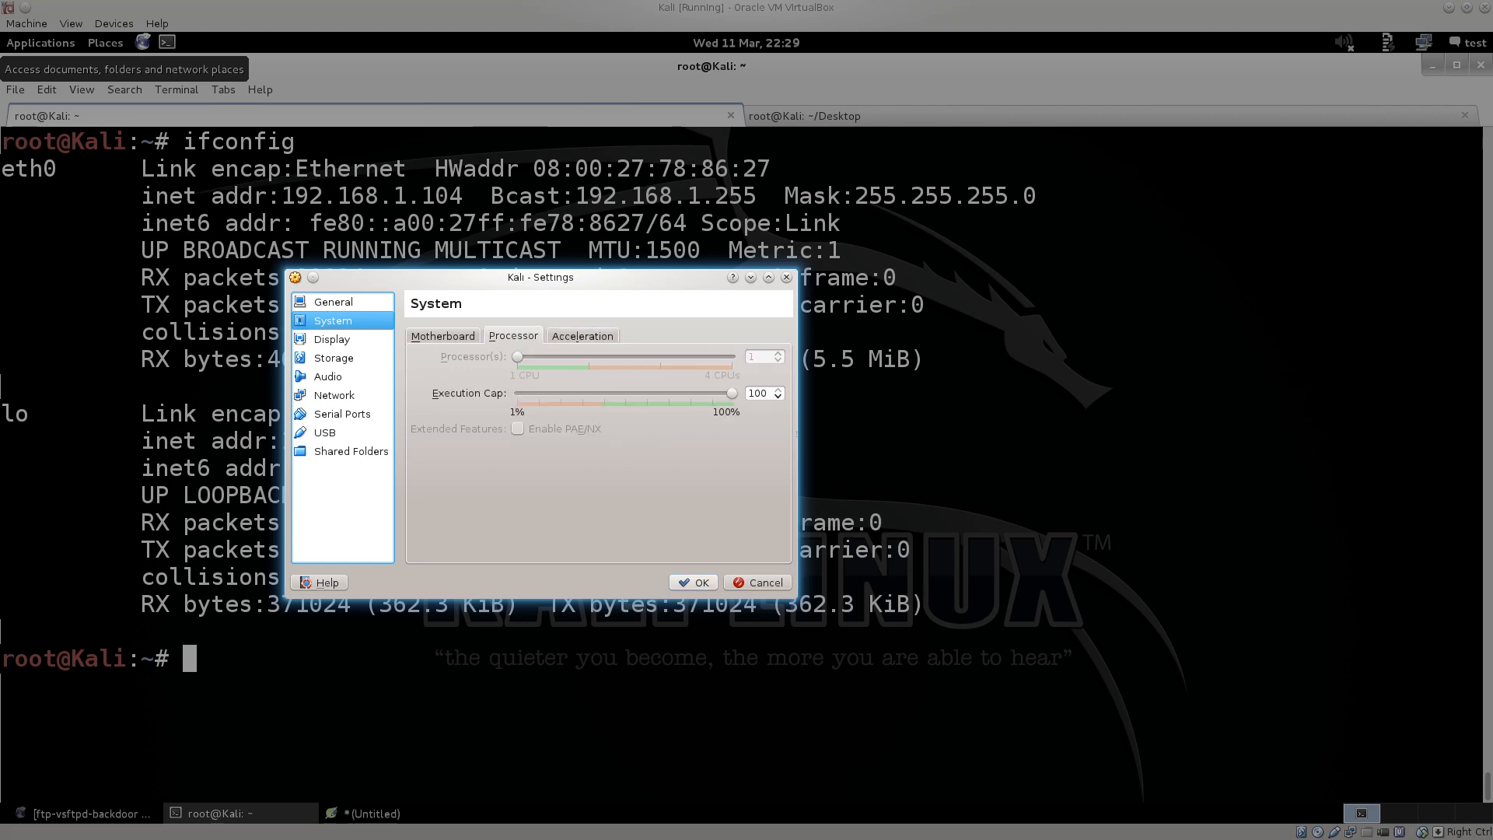
{"action": "left_click", "coordinate": [756, 581]}
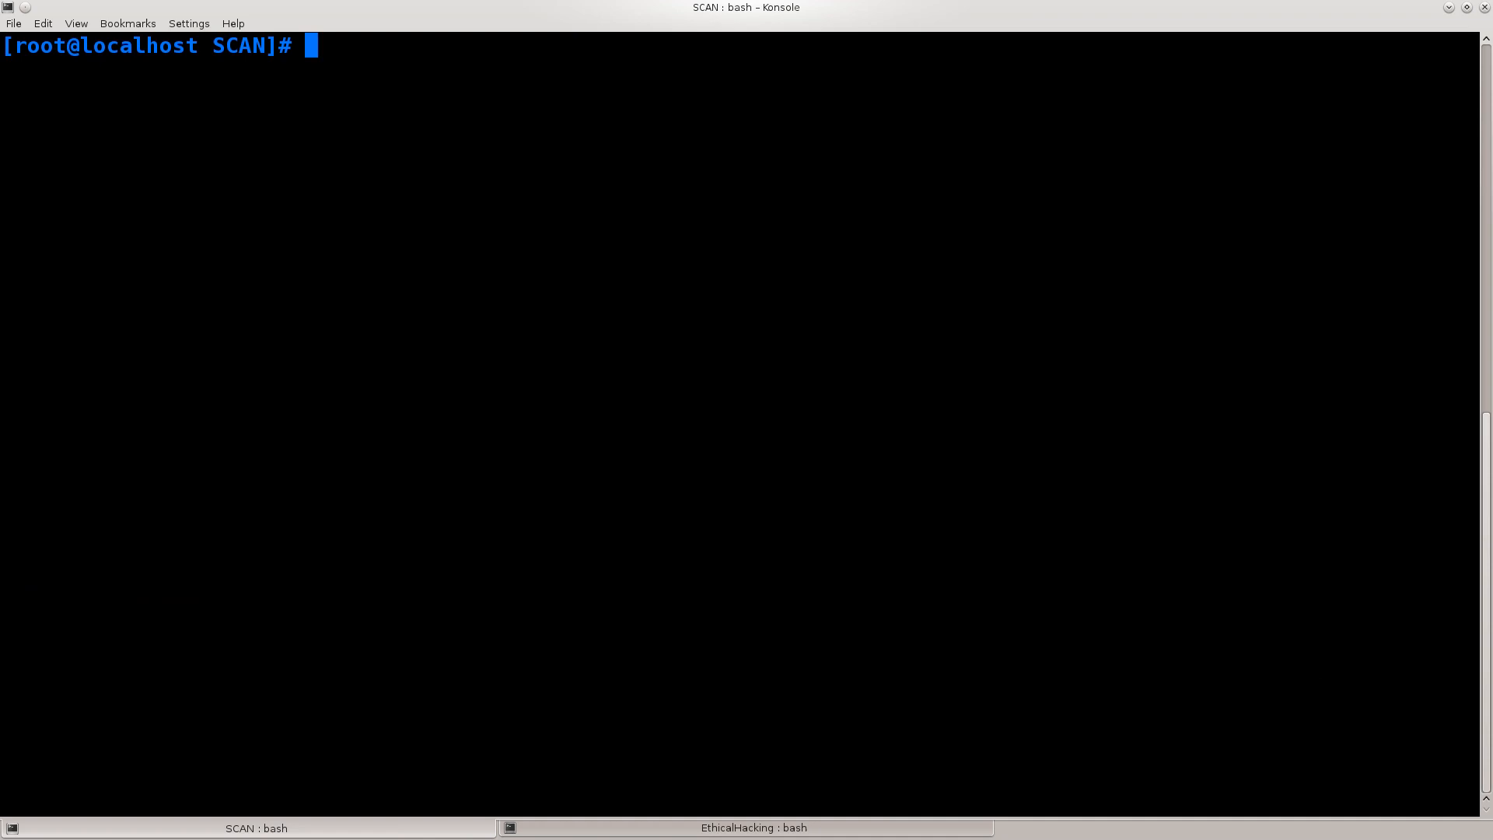
- Begin a yum command at the SCAN root prompt
{"action": "type", "text": "yum"}
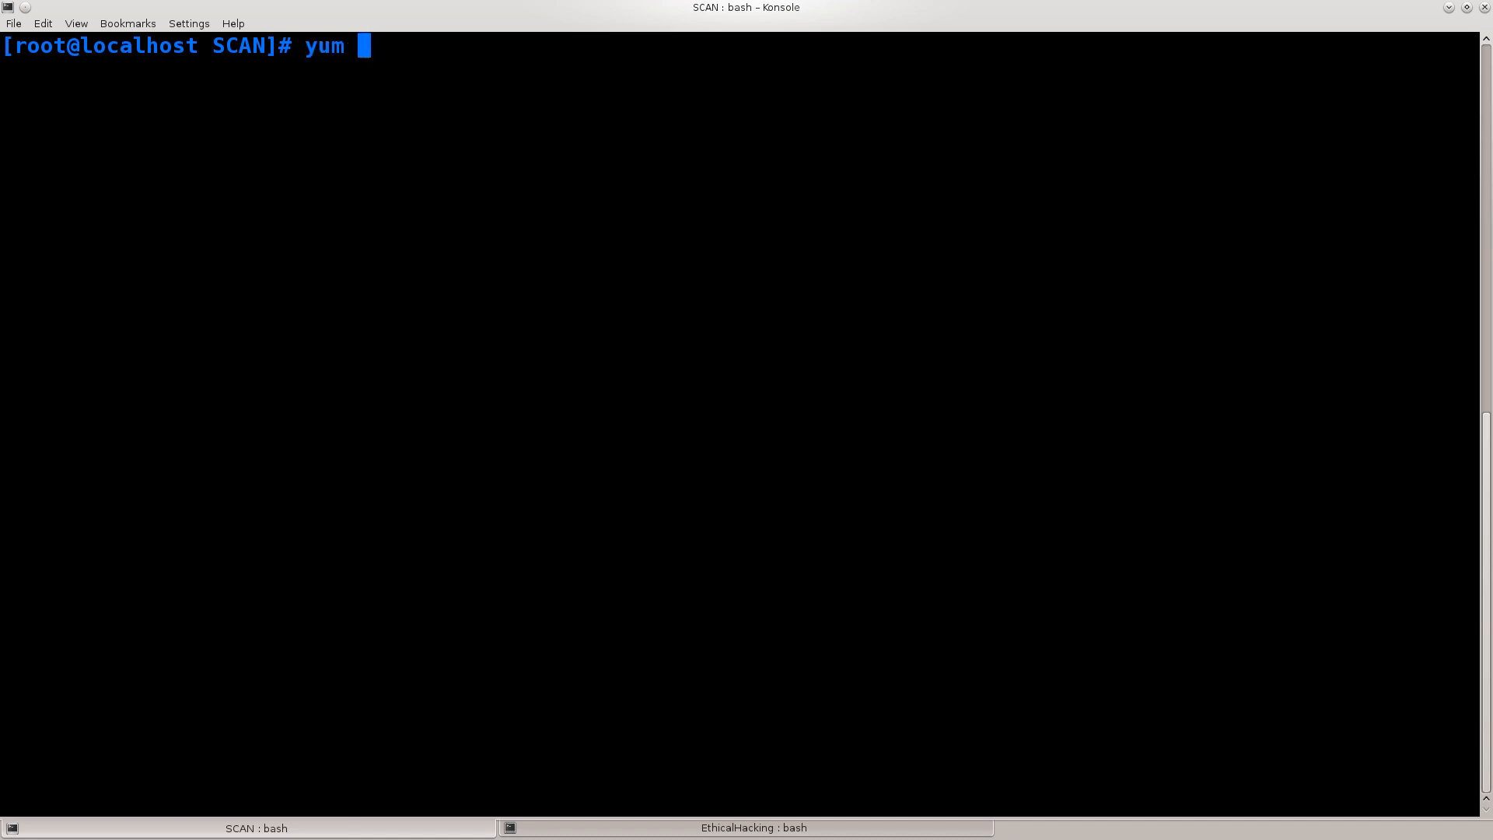
- Run yum search aircrack-ng, listing the aircrack-ng.x86_64 sniffer and key cracker package
{"action": "key", "text": "BackSpace"}
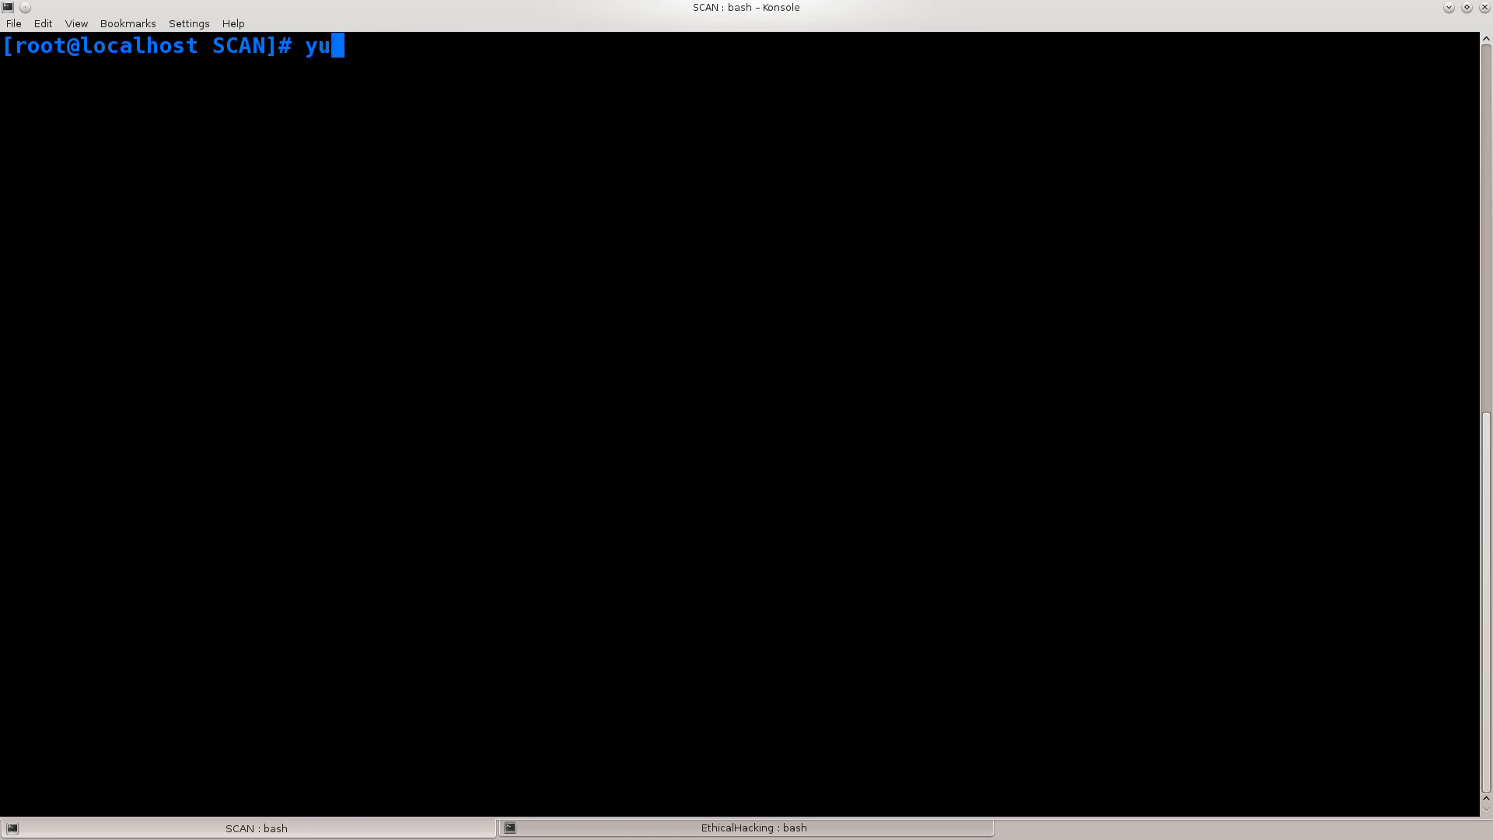
{"action": "type", "text": "m sear"}
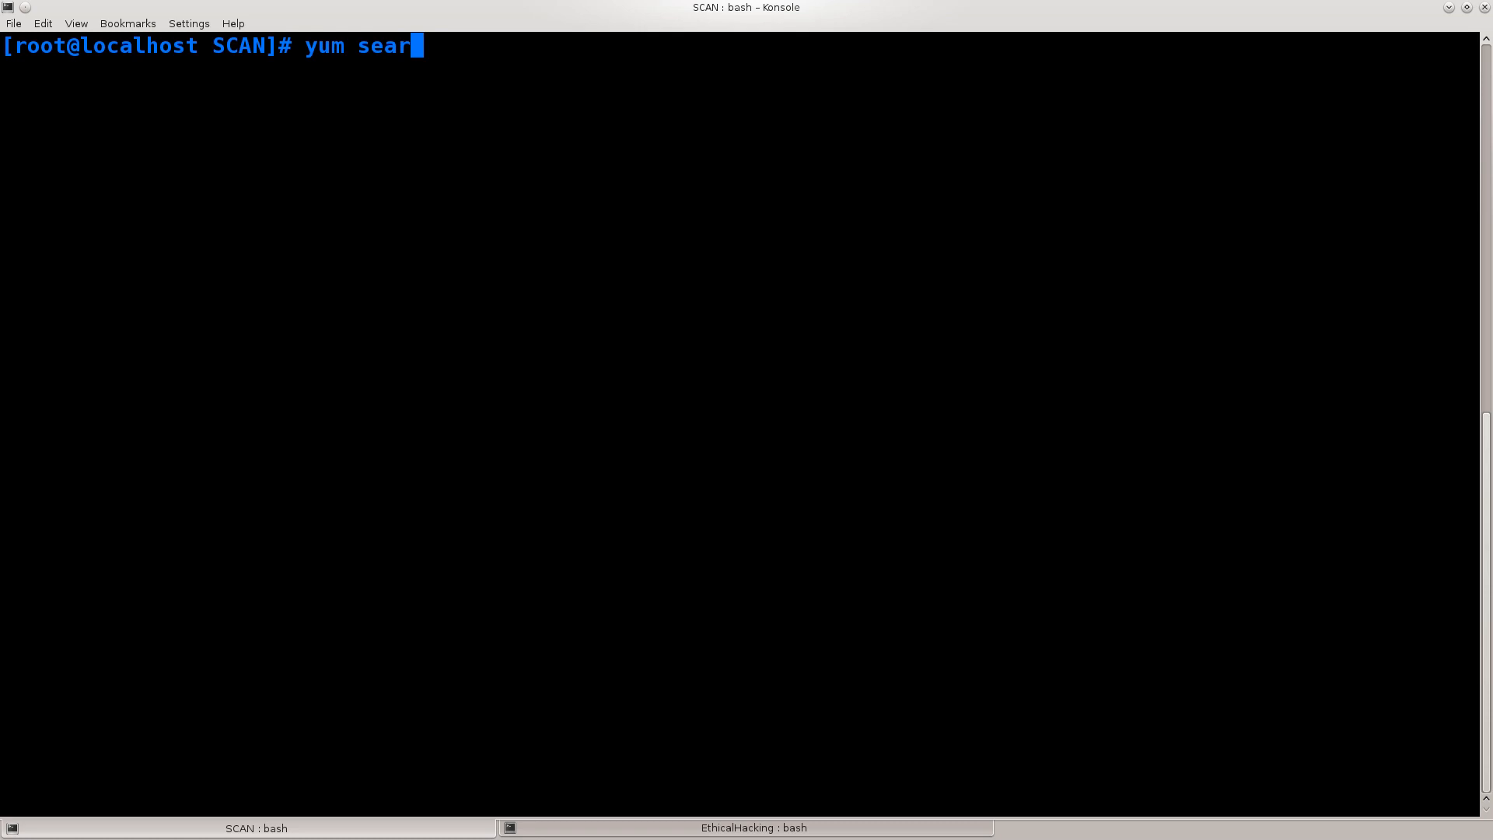
{"action": "type", "text": "ch a"}
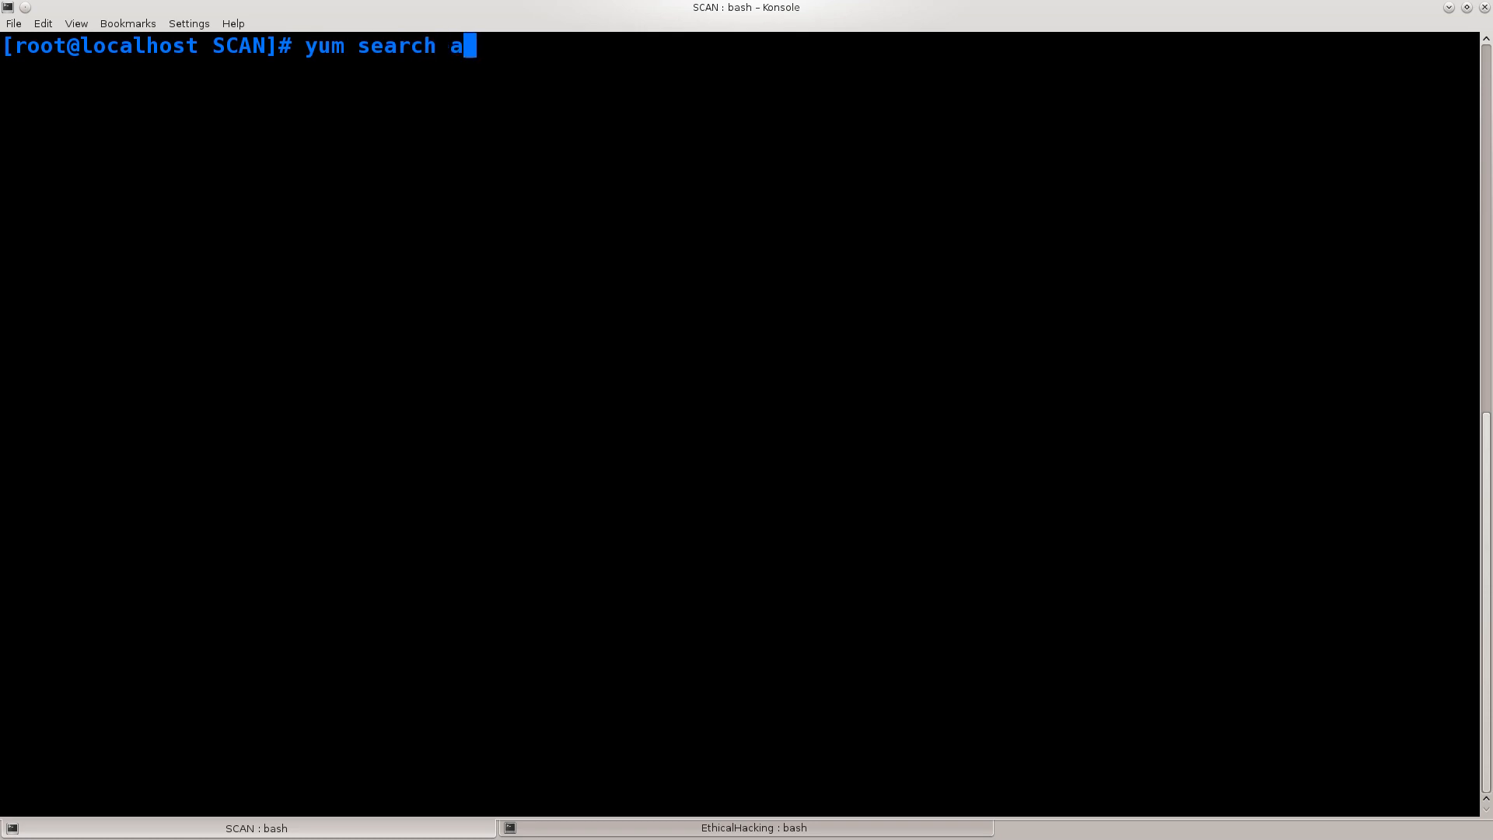
{"action": "type", "text": "ircrack"}
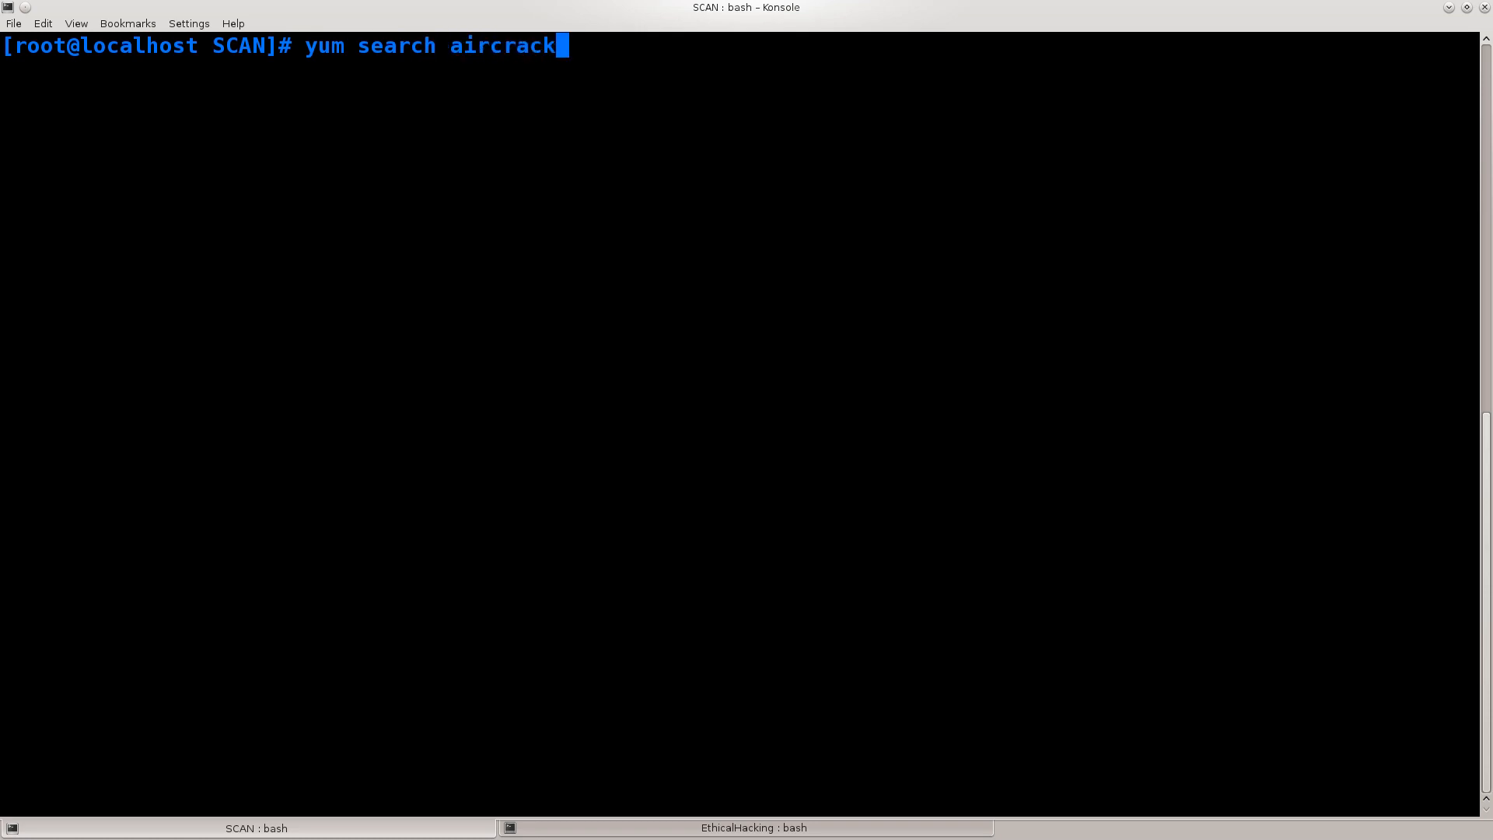
{"action": "type", "text": "-ng"}
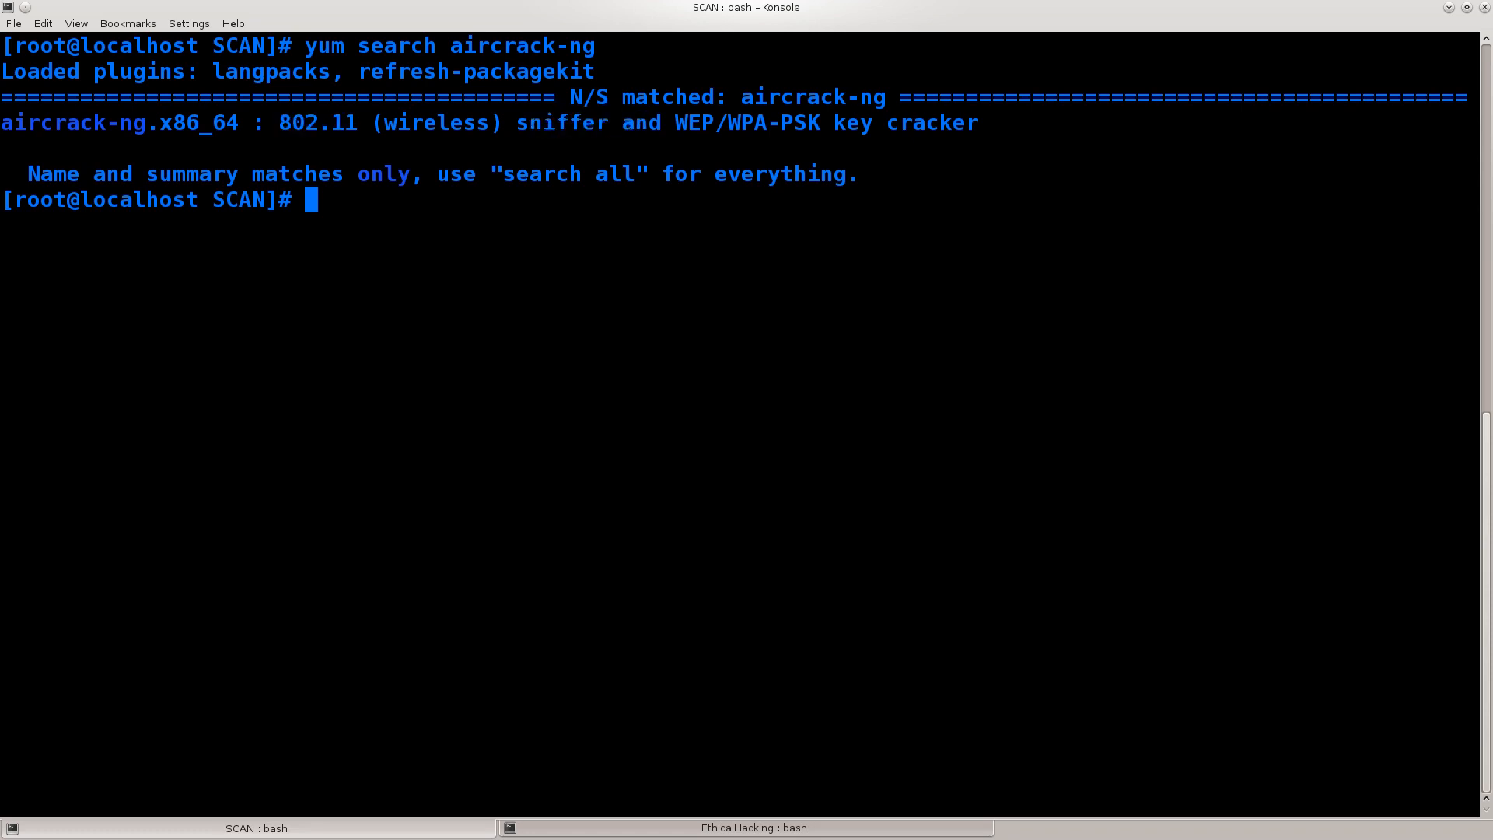
- Highlight the aircrack-ng package name in the results and start a new command with 'r'
{"action": "left_click_drag", "start_coordinate": [674, 122], "coordinate": [756, 122]}
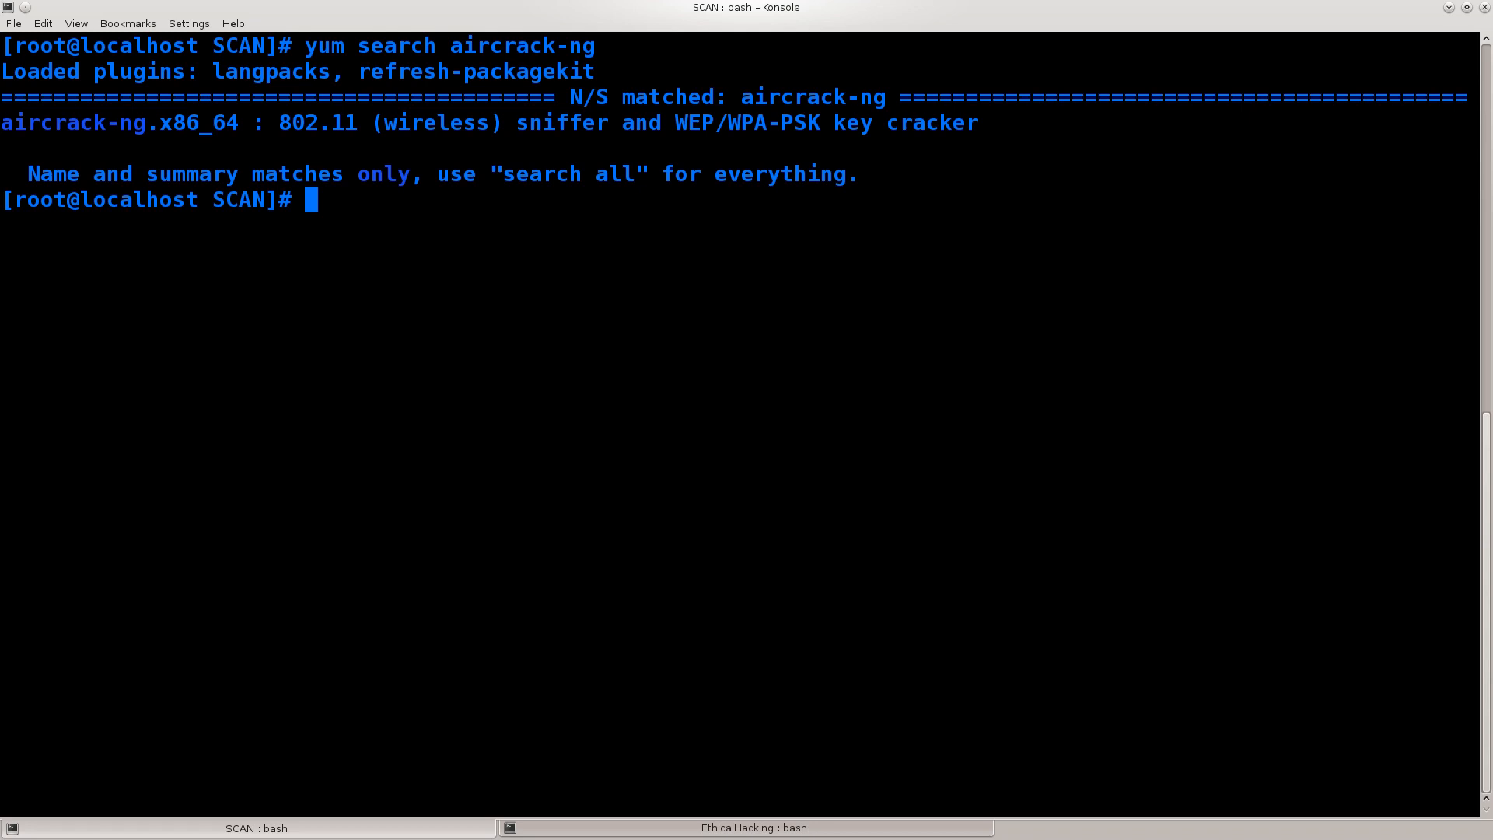
{"action": "double_click", "coordinate": [681, 122]}
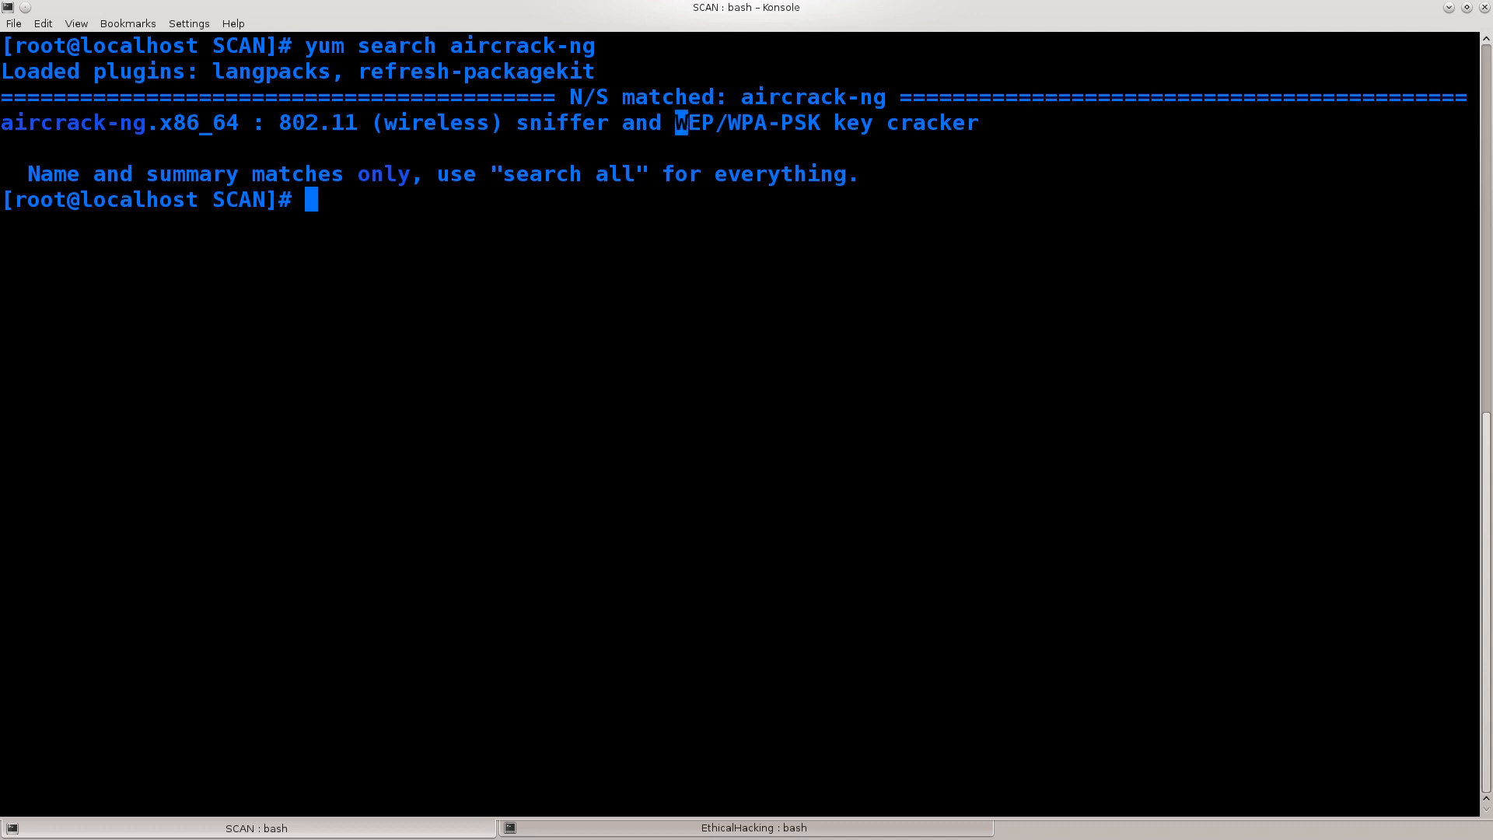
{"action": "double_click", "coordinate": [694, 122]}
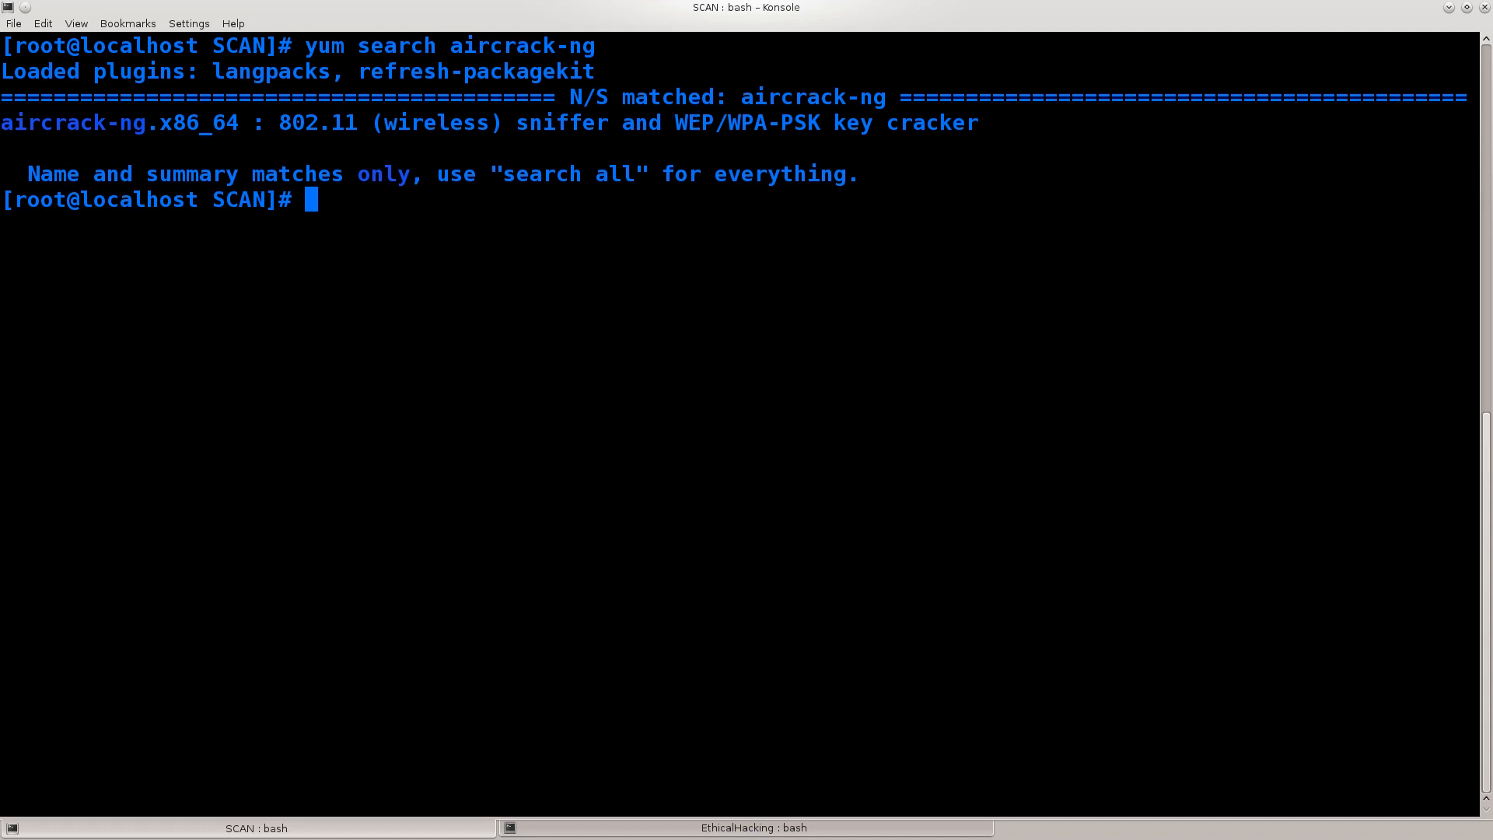
{"action": "type", "text": "r"}
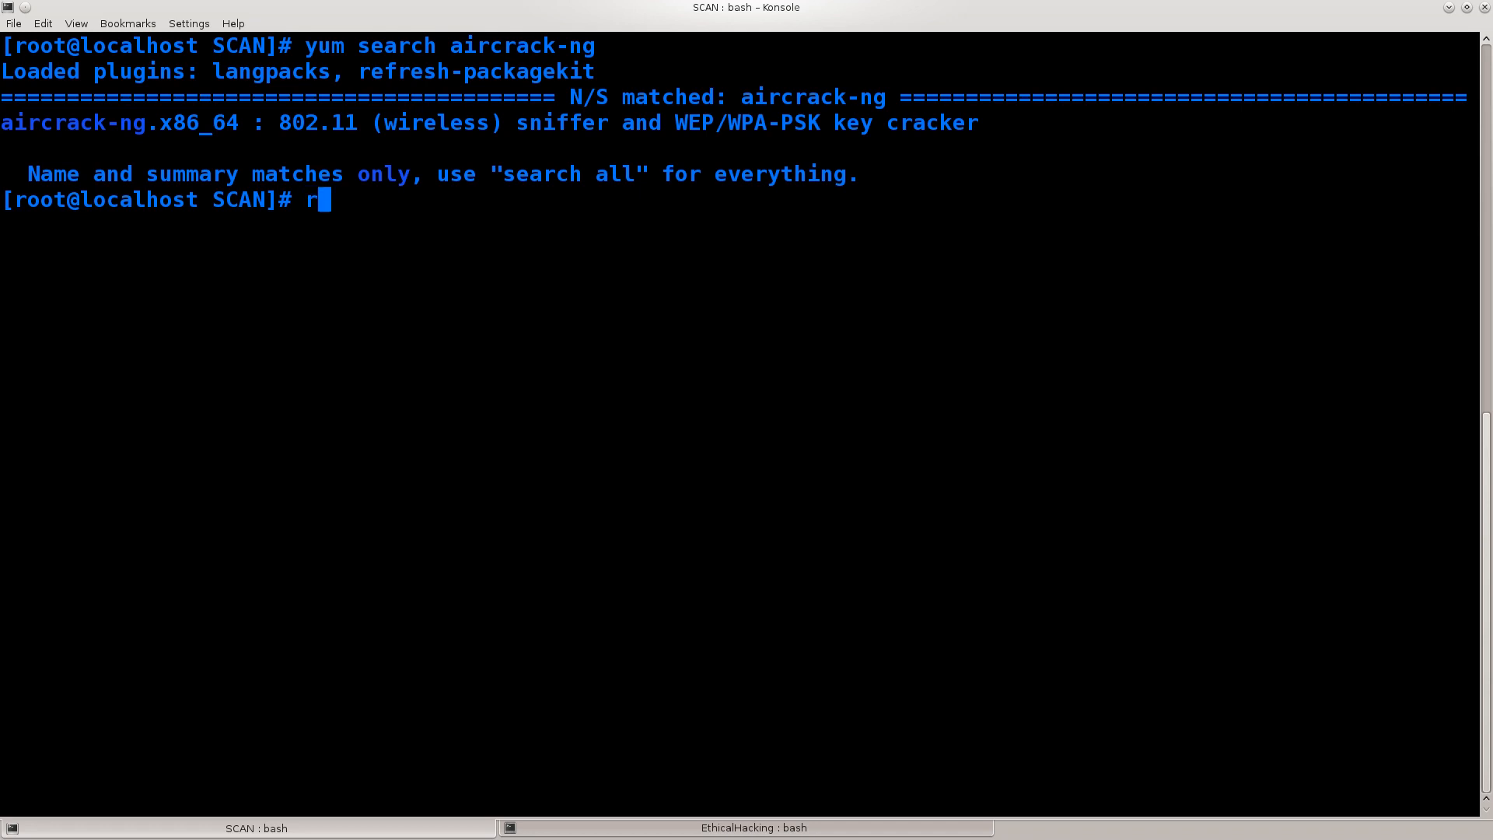
{"action": "type", "text": "eaver"}
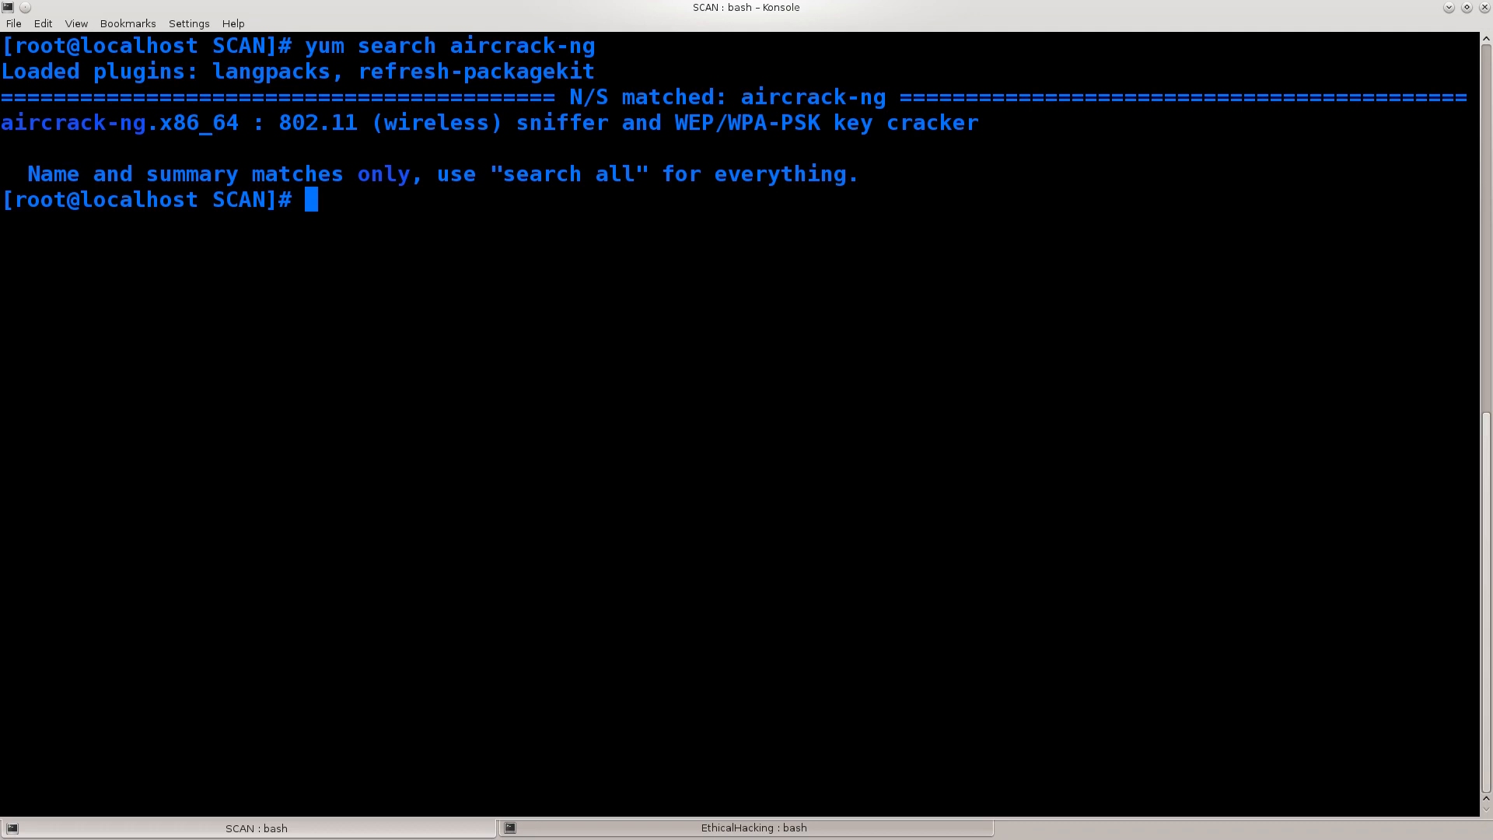
{"action": "double_click", "coordinate": [72, 122]}
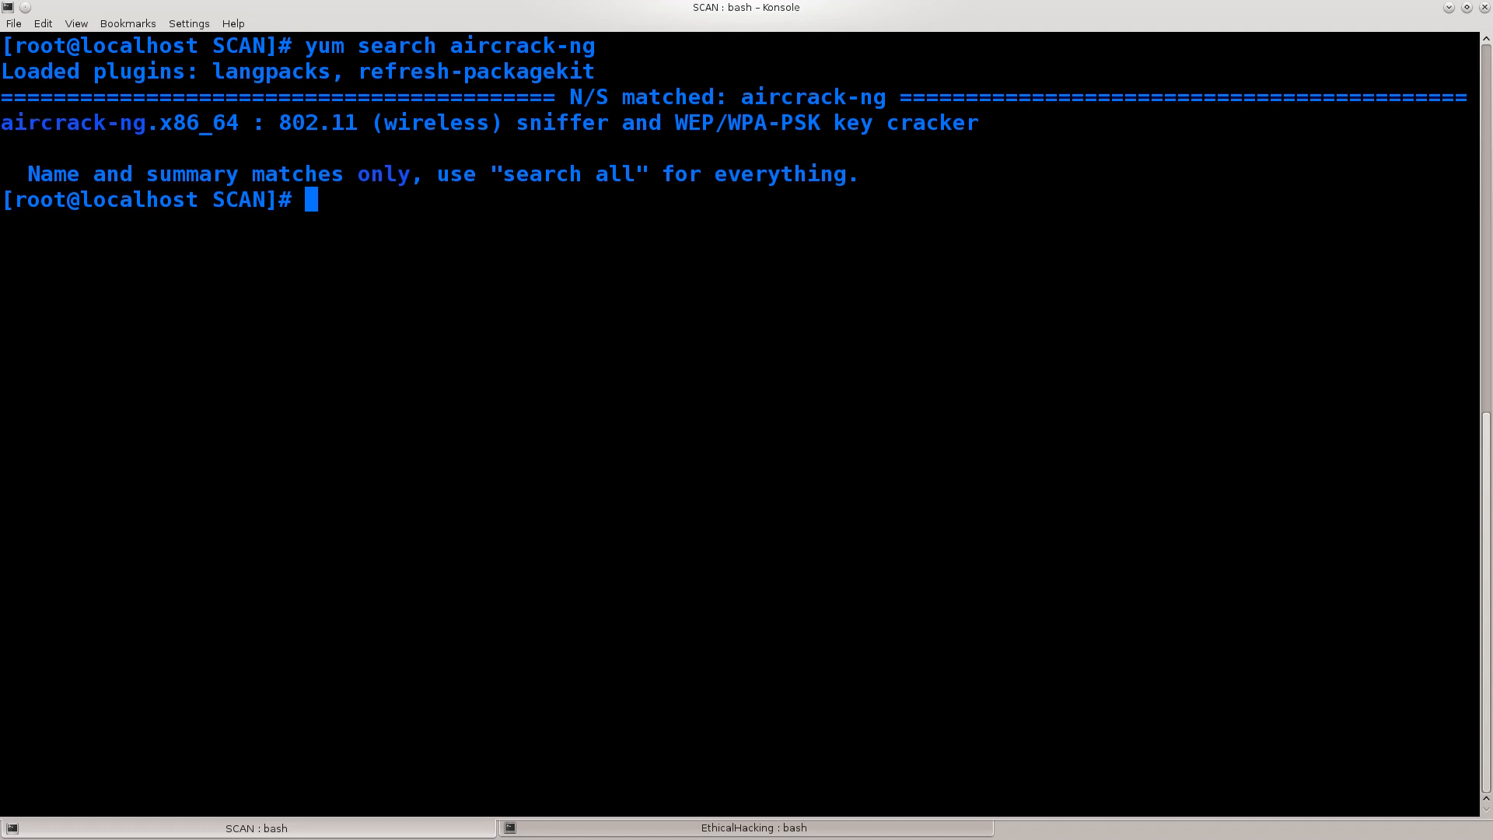
{"action": "double_click", "coordinate": [67, 122]}
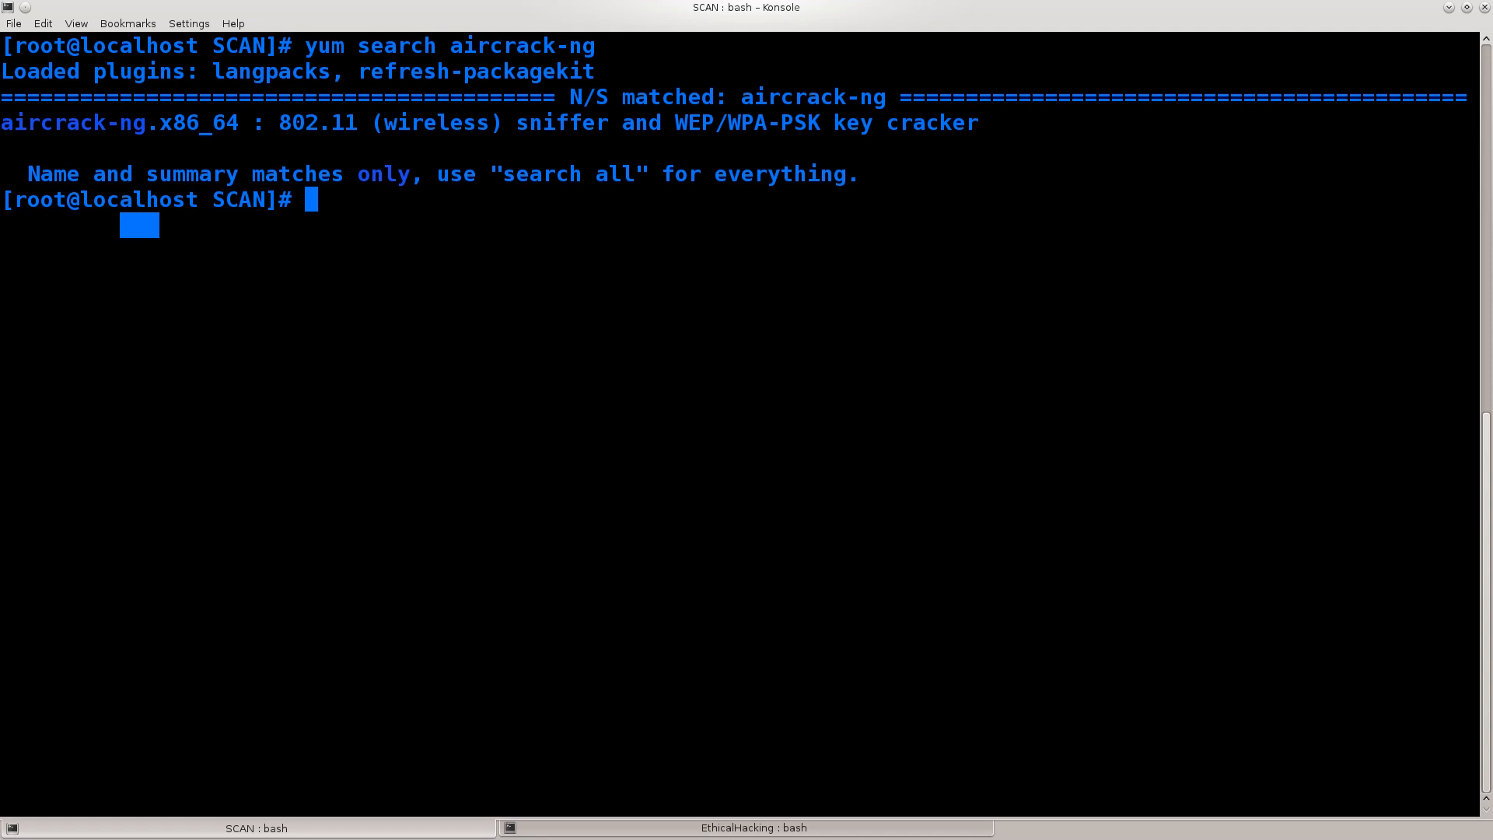
- Begin a command with 'r' below the aircrack-ng results
{"action": "type", "text": "r"}
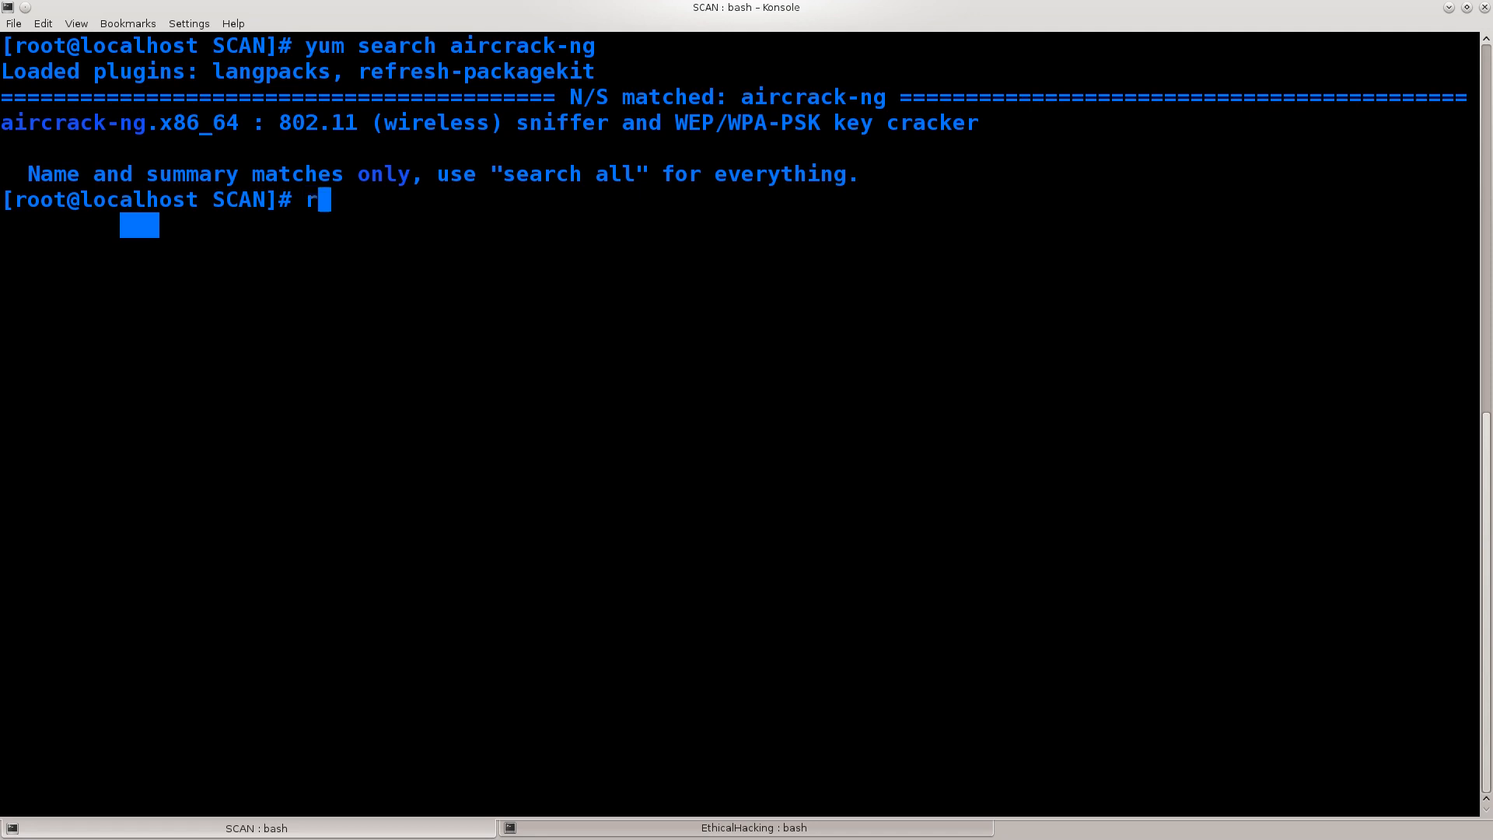
- Finish typing reaver, clear it, and highlight aircrack-ng.x86_64 in the search output
{"action": "type", "text": "eaver"}
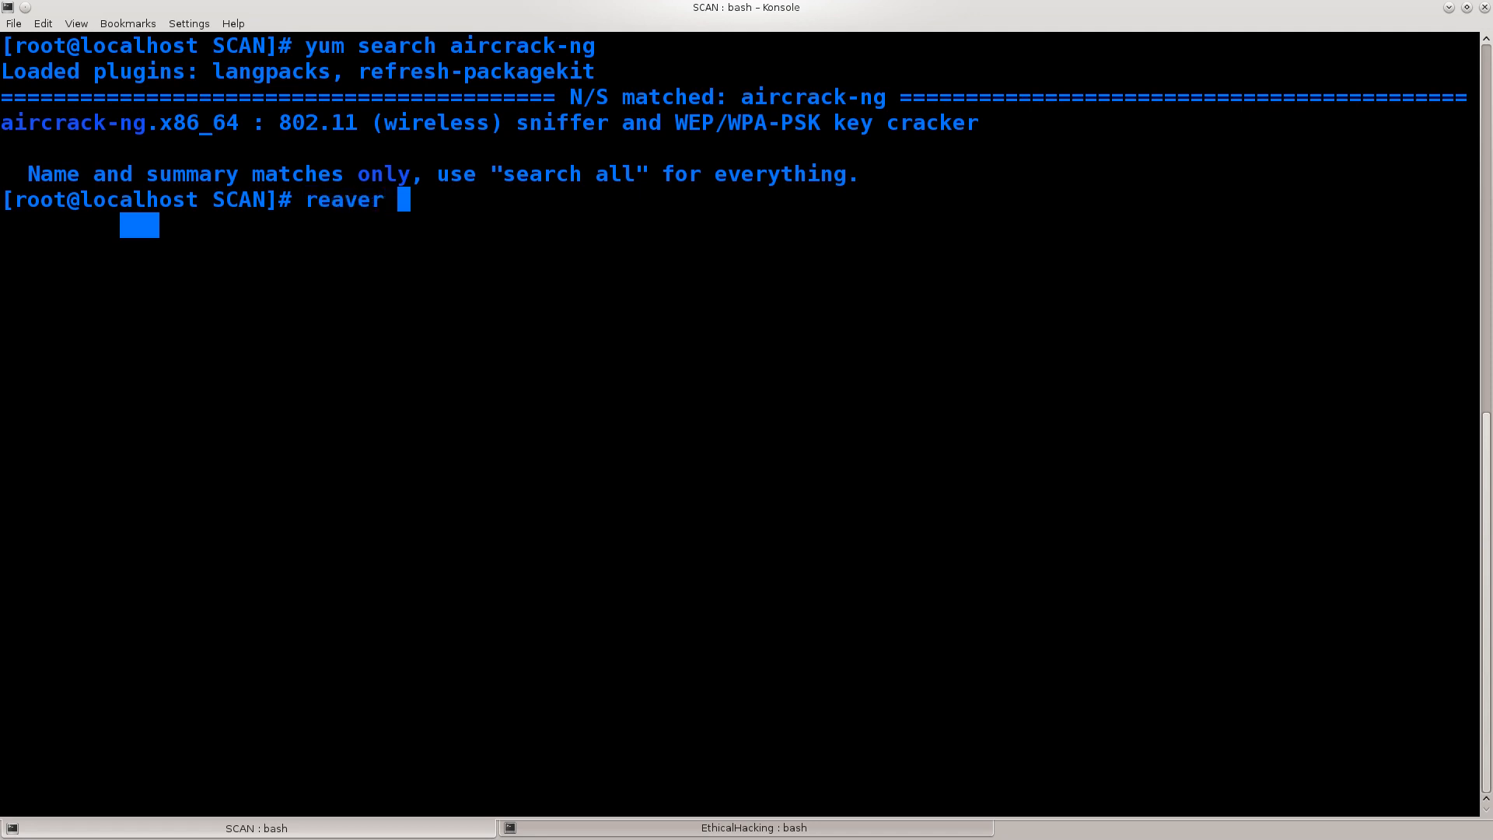
{"action": "double_click", "coordinate": [78, 122]}
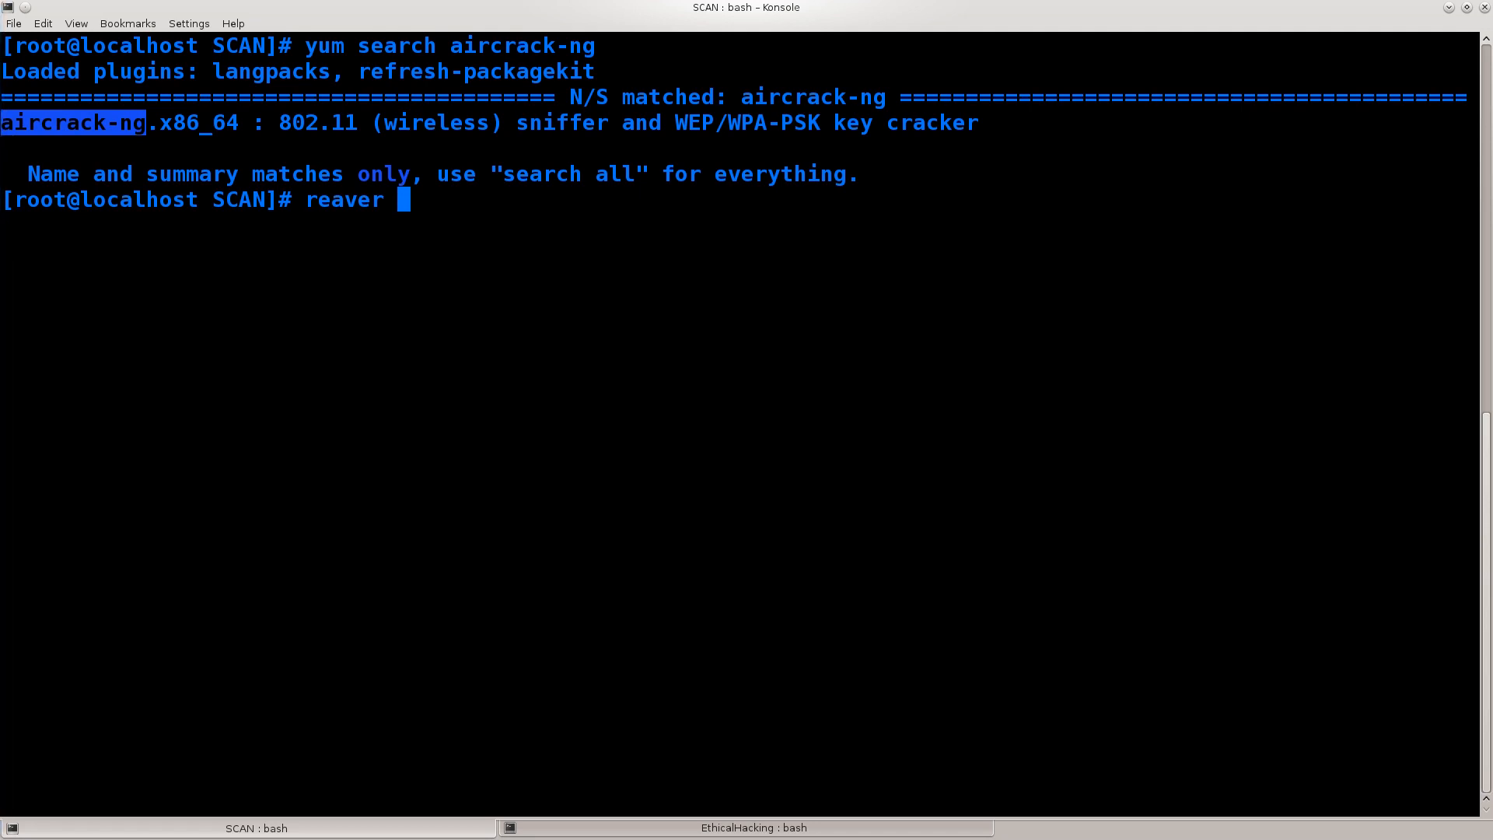
{"action": "double_click", "coordinate": [345, 200]}
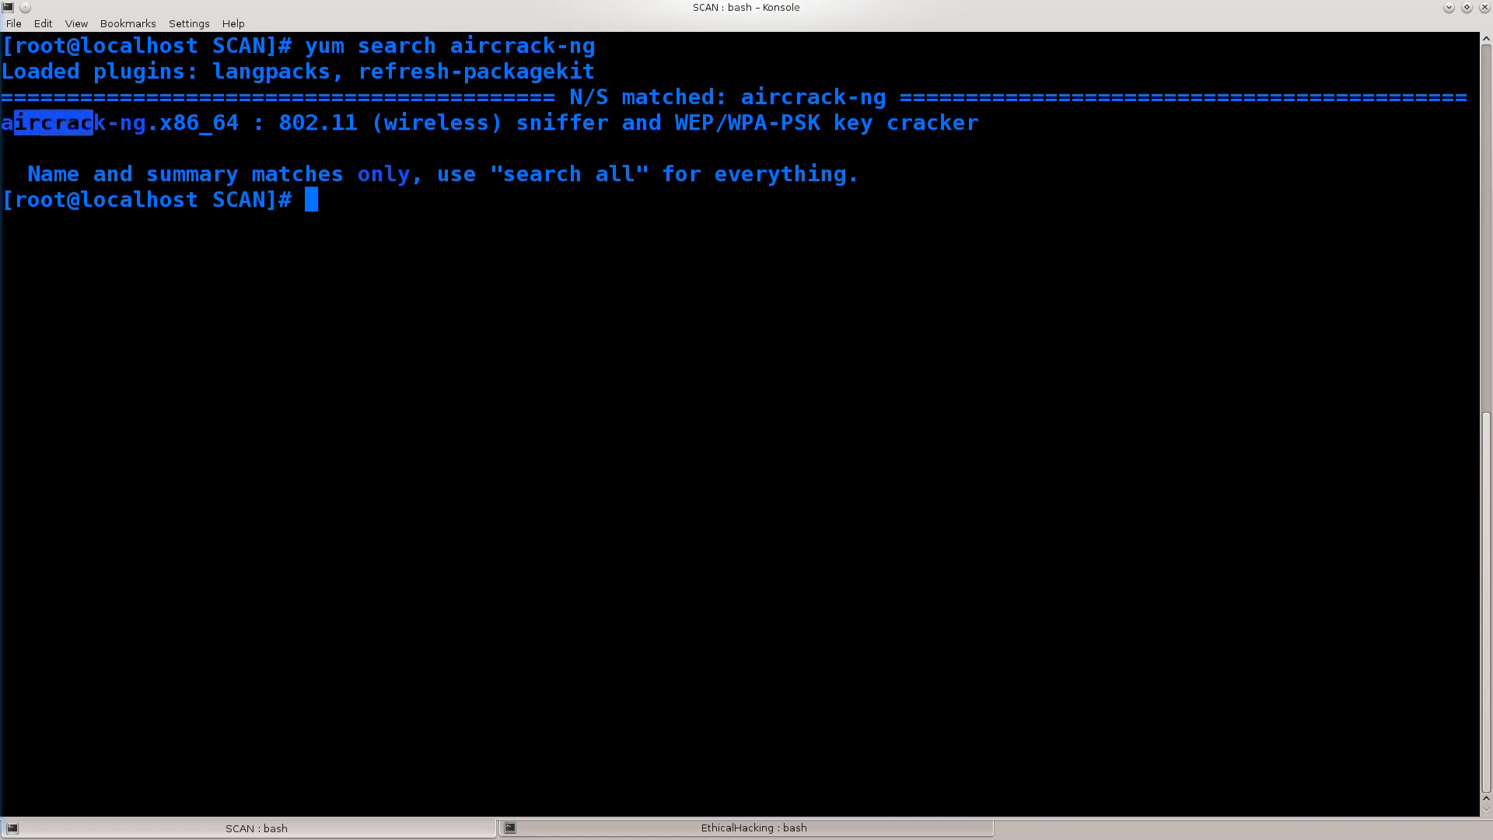
{"action": "left_click_drag", "start_coordinate": [48, 123], "coordinate": [225, 123]}
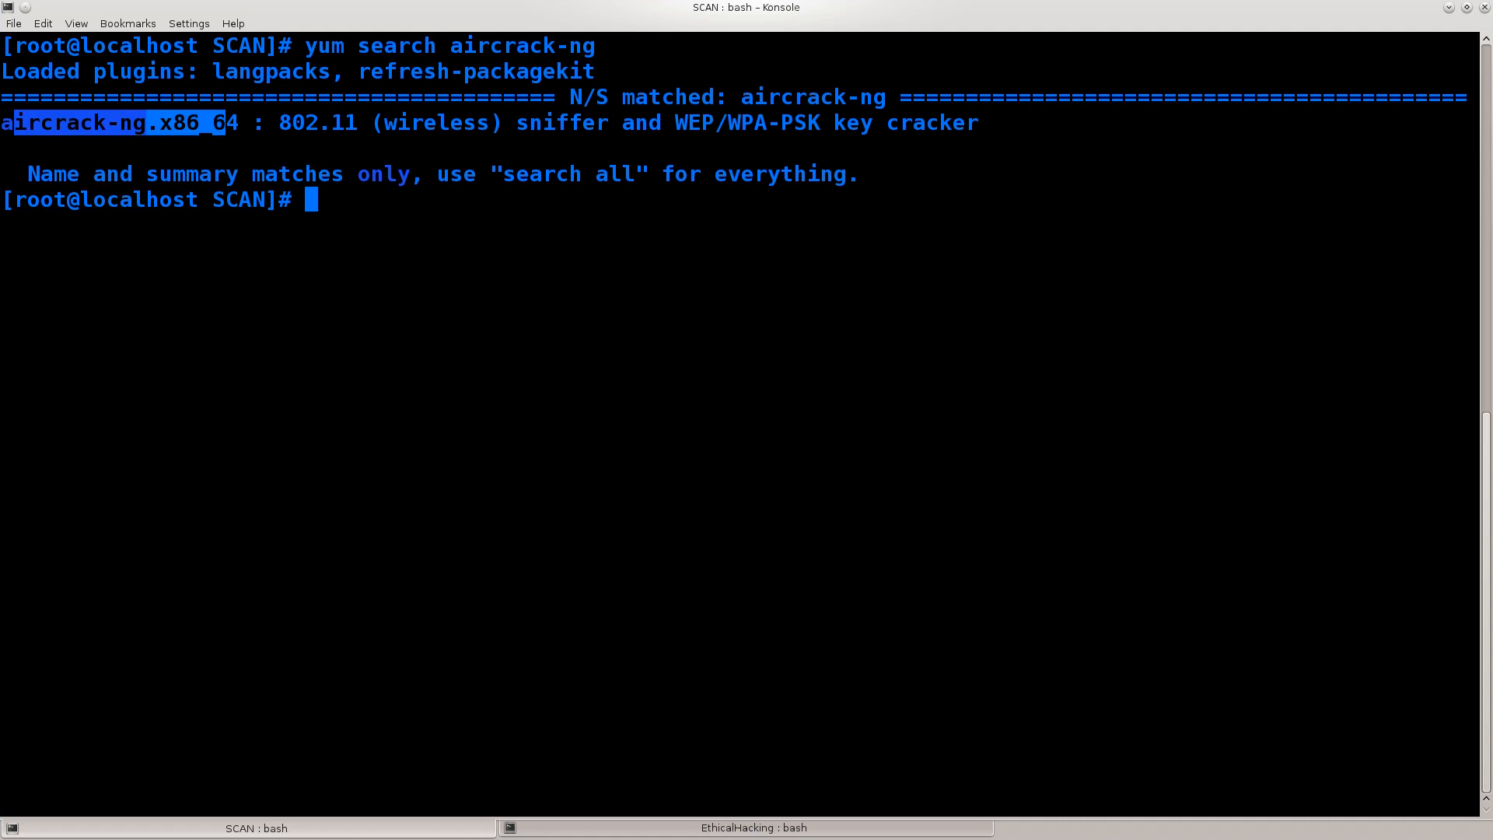